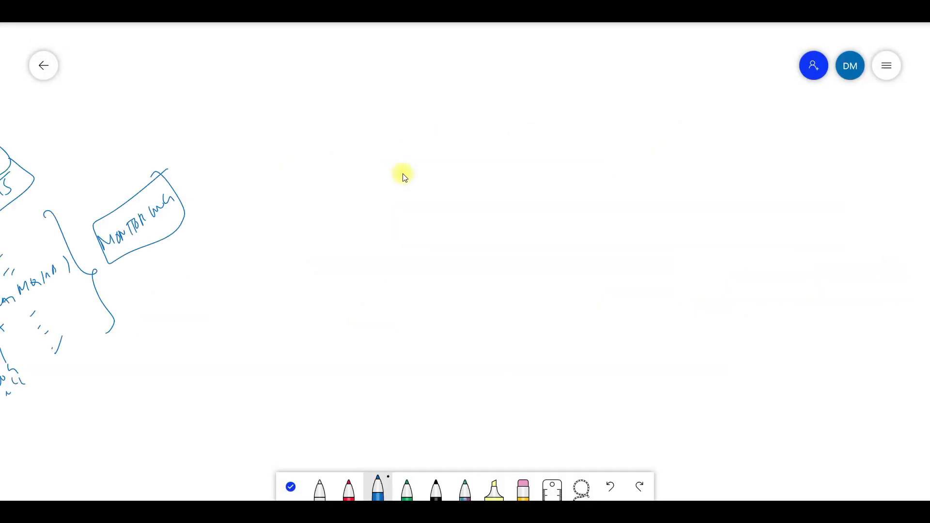
# Handwrite TTT with a hooked arrow below and an arrow to bracketed (Telegram)
pyautogui.moveTo(380, 173); pyautogui.dragTo(403, 216)
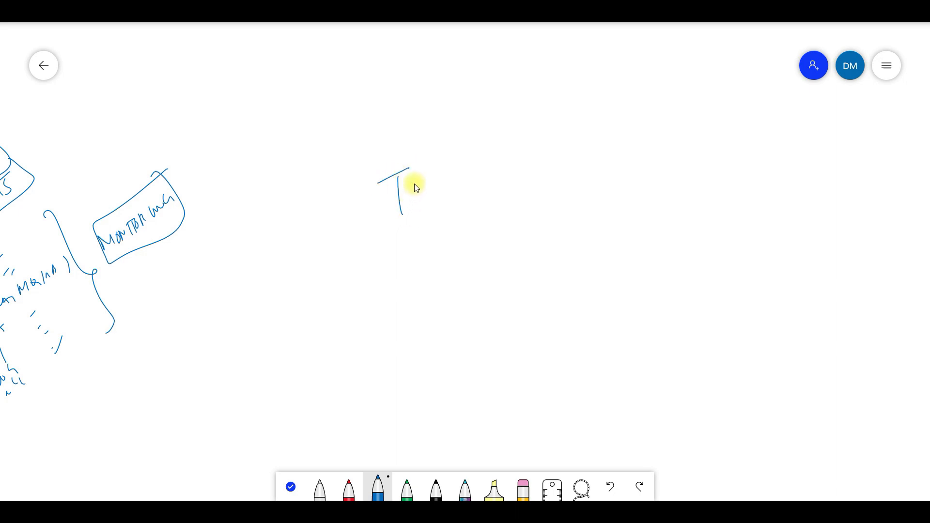
pyautogui.moveTo(416, 184); pyautogui.dragTo(457, 249)
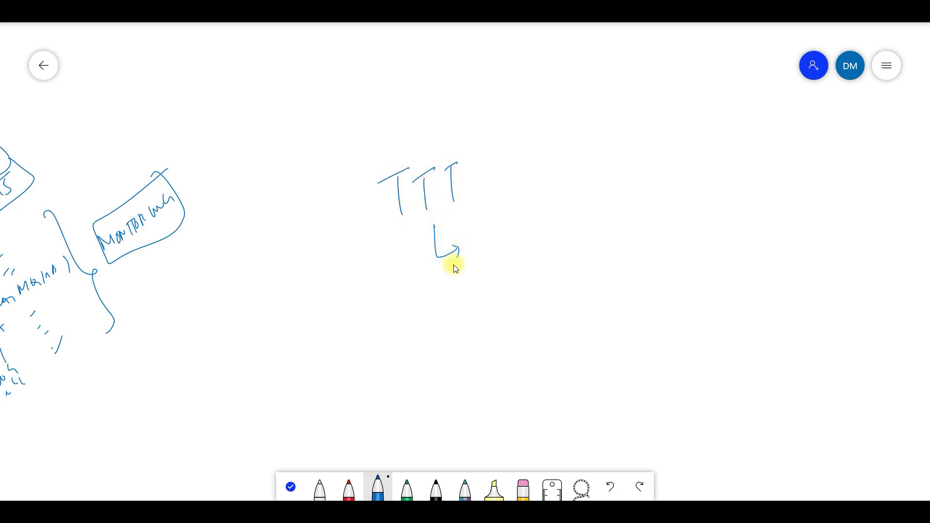
pyautogui.moveTo(489, 191)
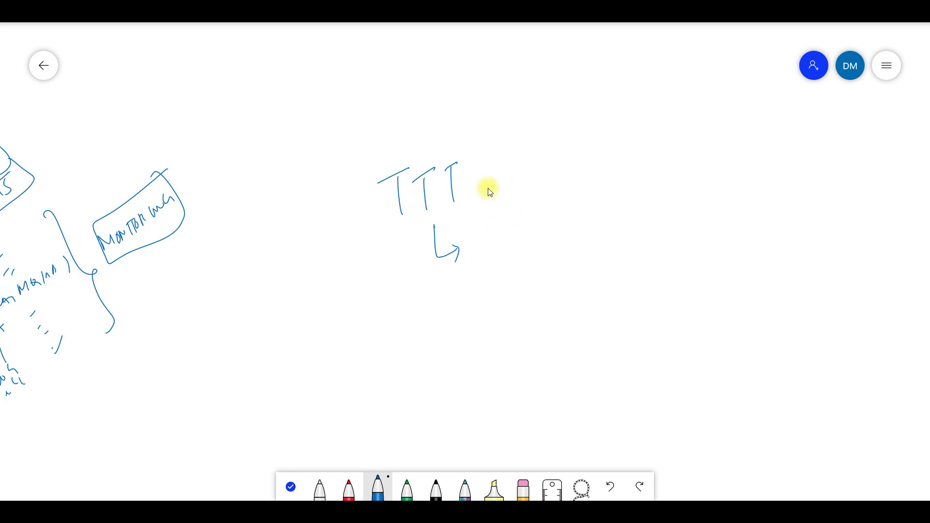
pyautogui.moveTo(475, 181); pyautogui.dragTo(563, 172)
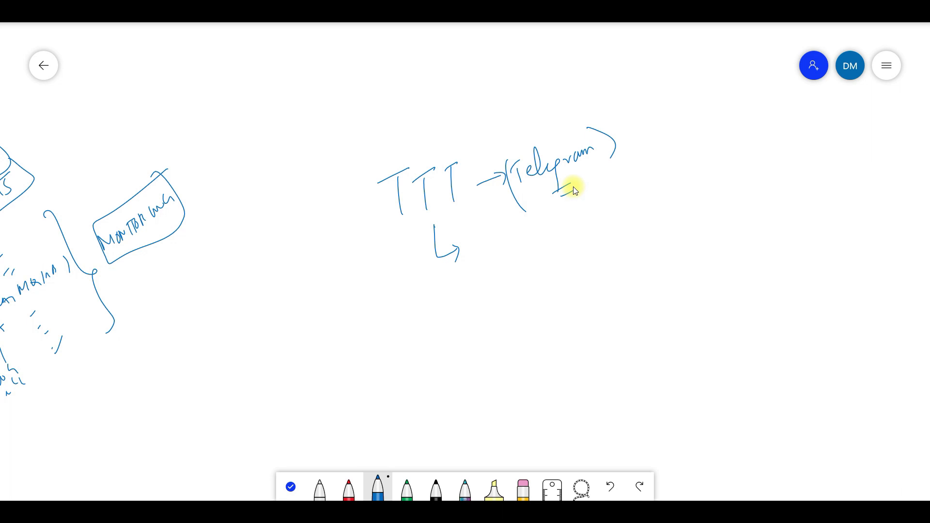
pyautogui.moveTo(554, 180); pyautogui.dragTo(579, 195)
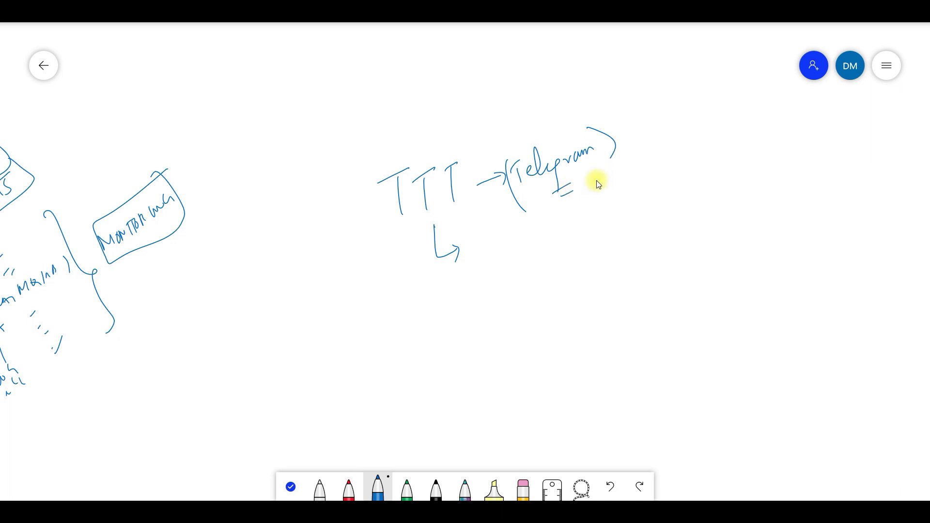
pyautogui.moveTo(594, 190)
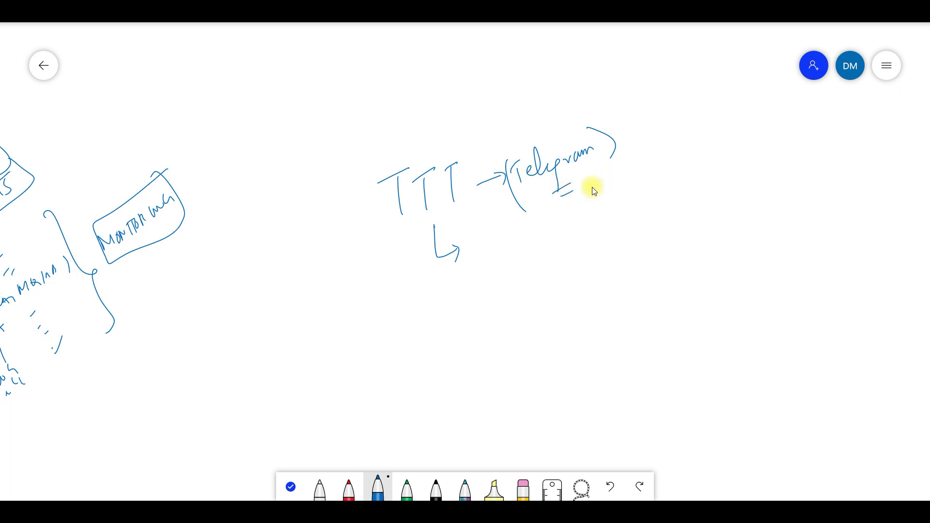
pyautogui.moveTo(603, 183)
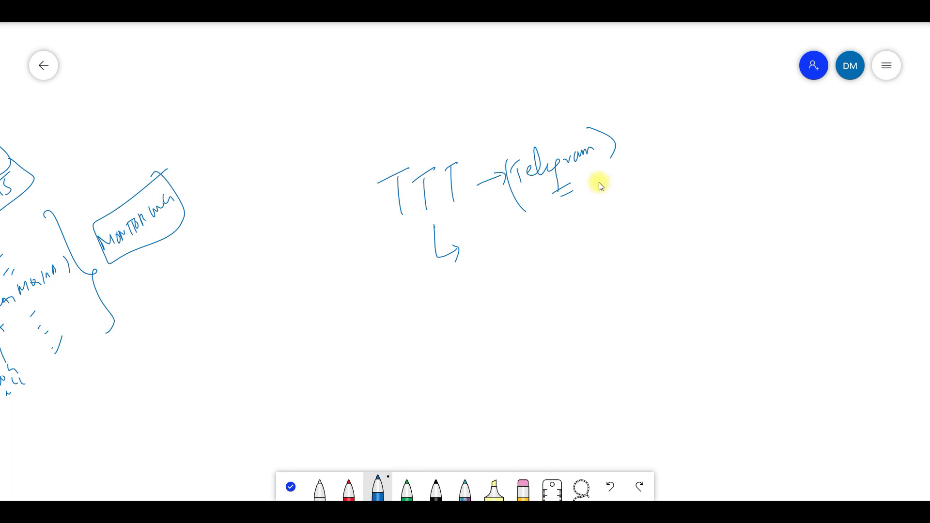
pyautogui.moveTo(411, 262)
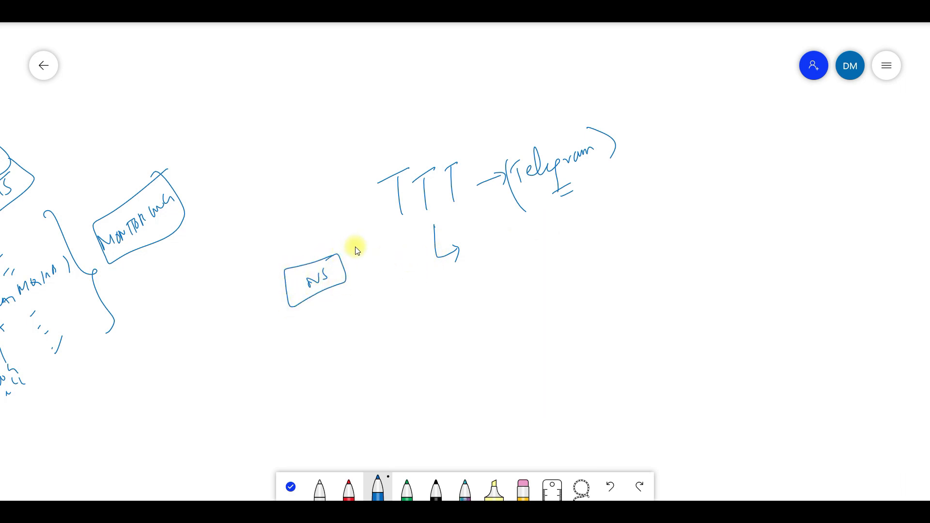
pyautogui.moveTo(377, 273)
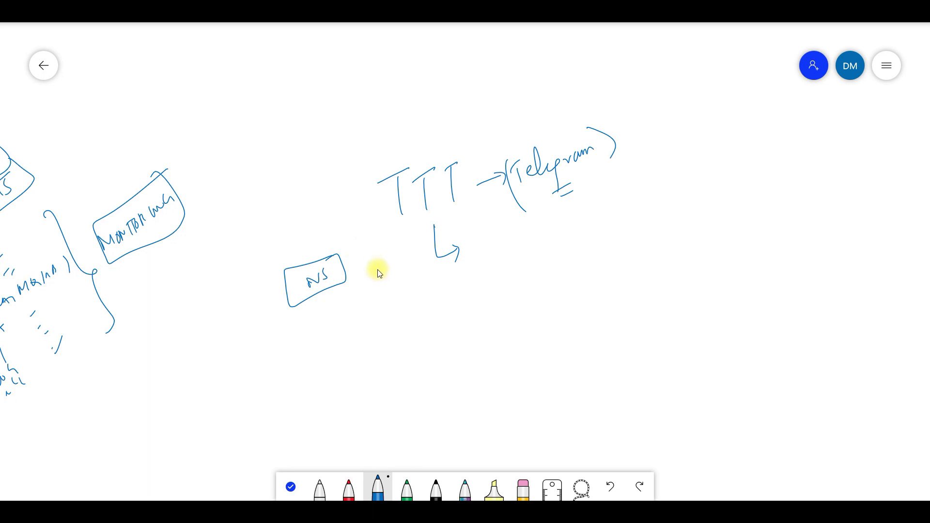
pyautogui.moveTo(372, 277)
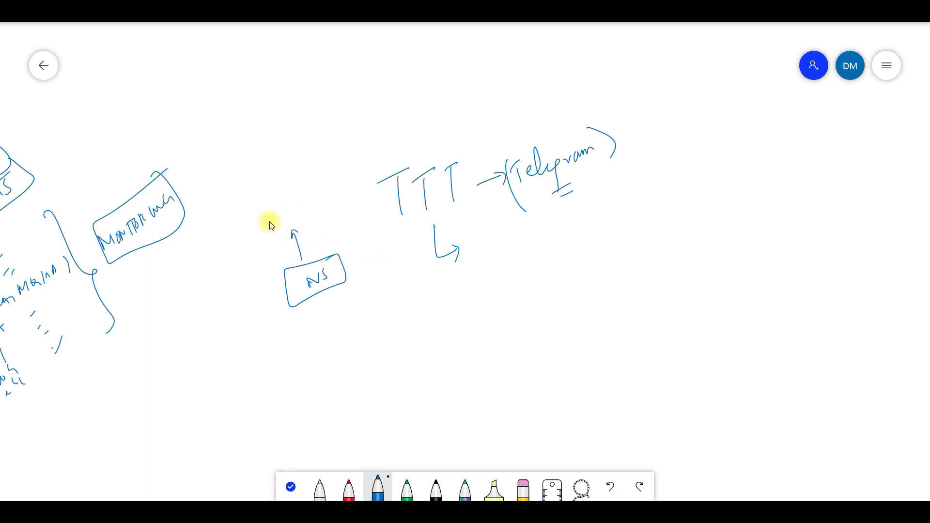
# Draw boxed AVS, an upward arrow to boxed views, and boxed sub below
pyautogui.moveTo(255, 214); pyautogui.dragTo(302, 201)
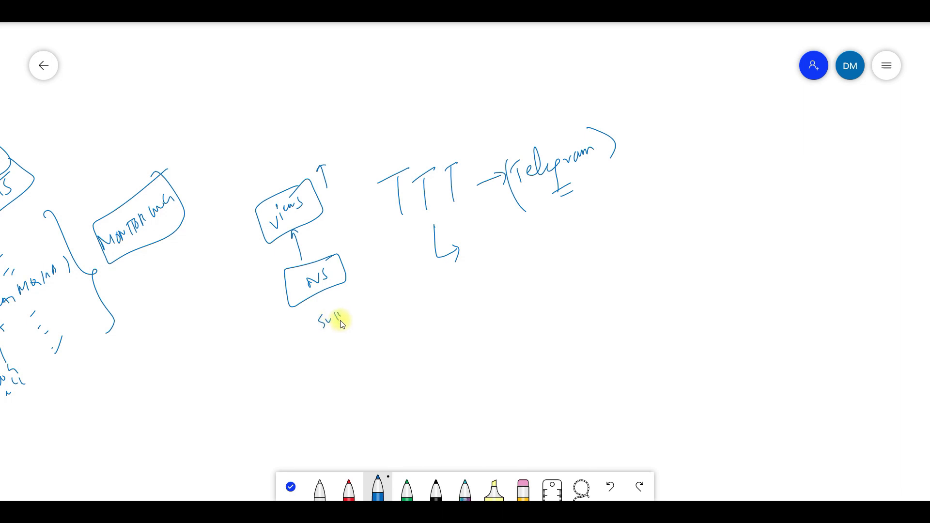
pyautogui.moveTo(309, 299); pyautogui.dragTo(356, 332)
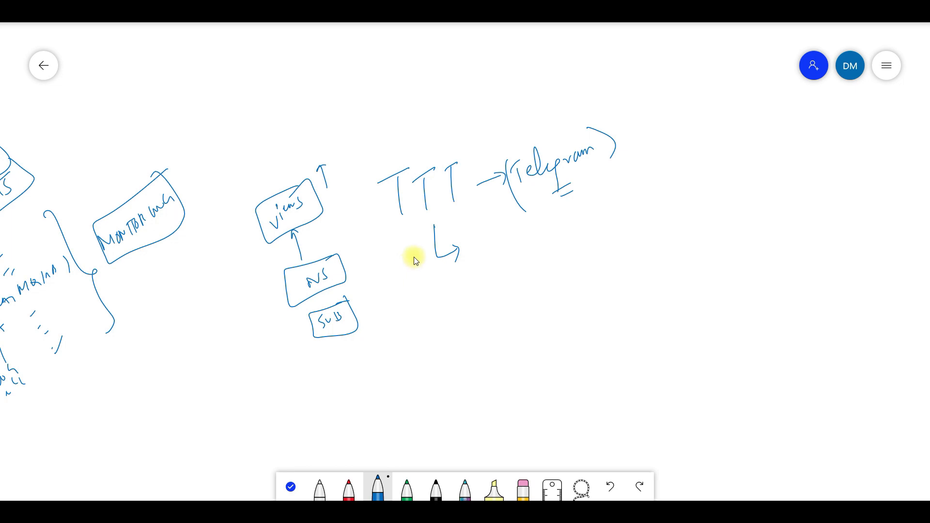
pyautogui.moveTo(502, 264)
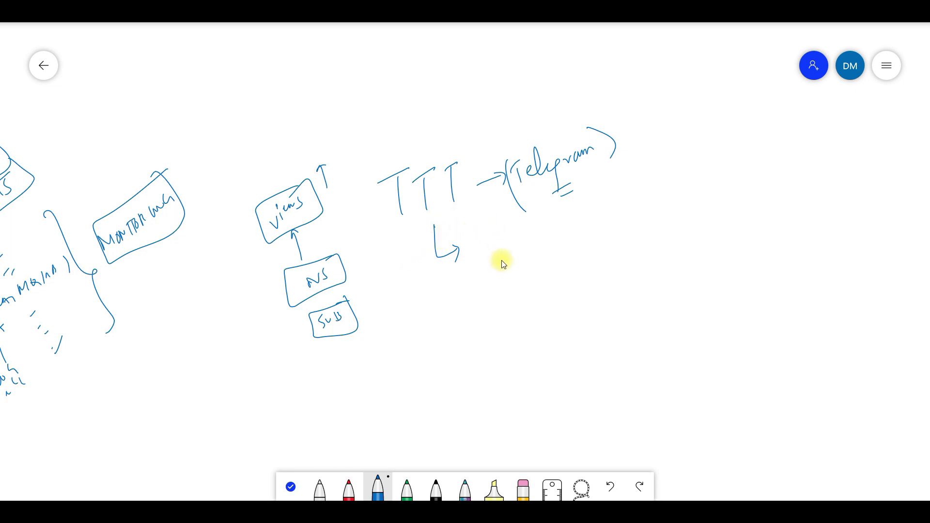
pyautogui.moveTo(510, 256)
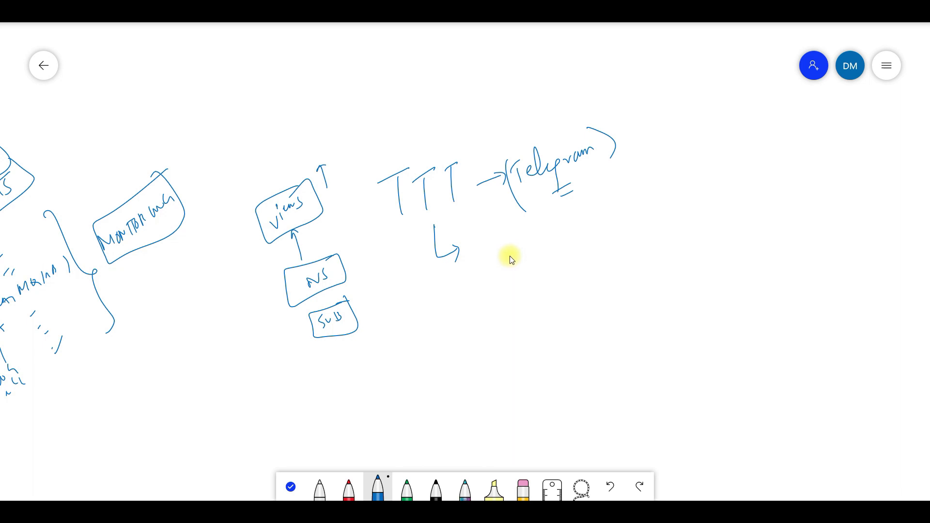
pyautogui.moveTo(508, 264)
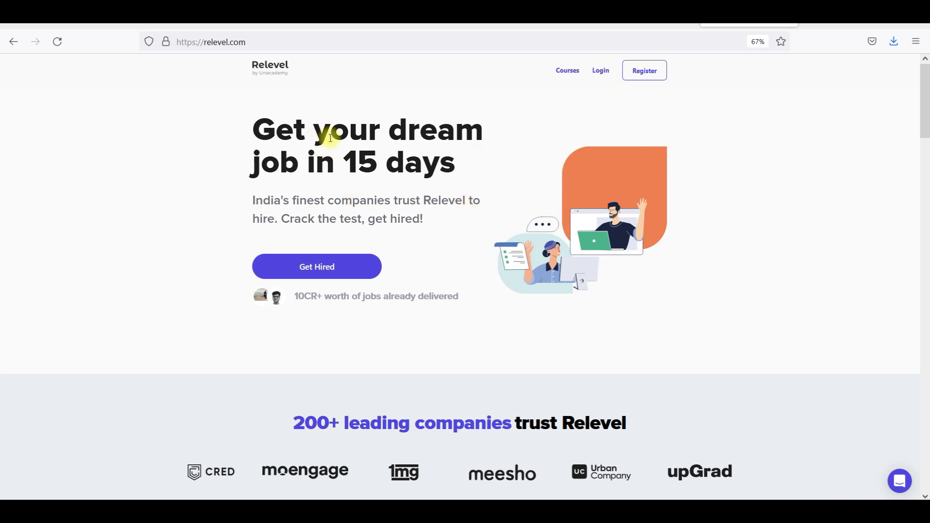
pyautogui.moveTo(383, 185)
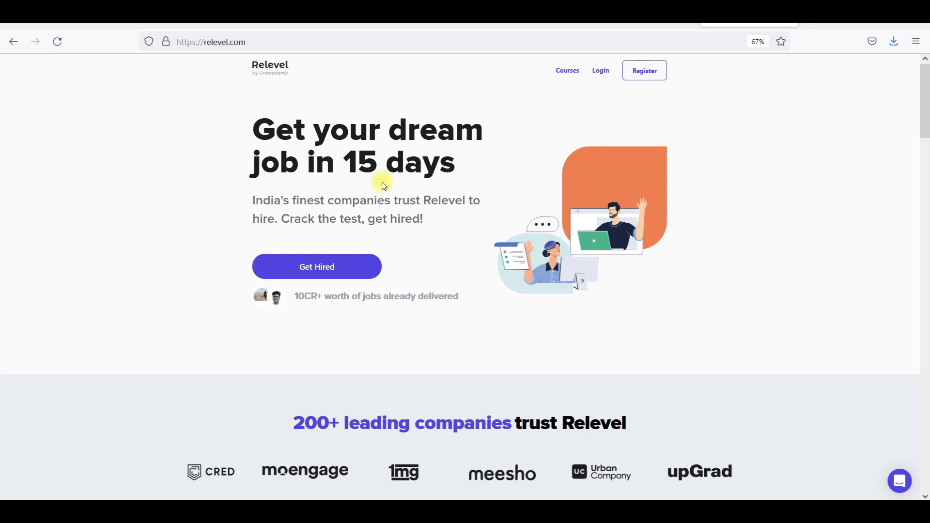
pyautogui.moveTo(421, 347)
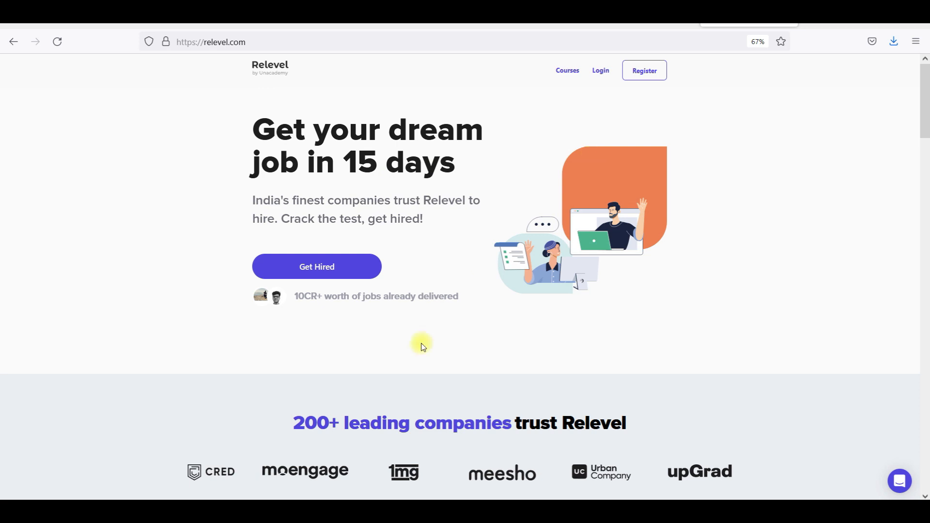
pyautogui.moveTo(362, 456)
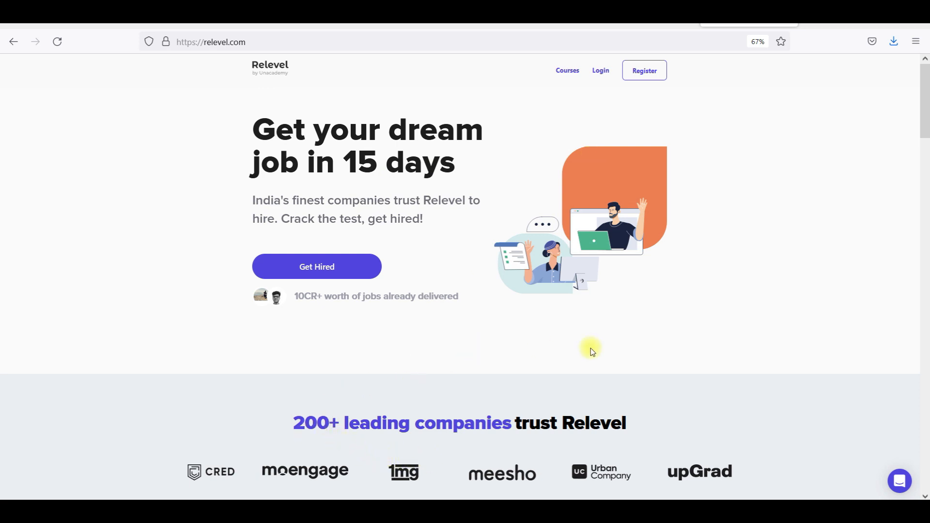
pyautogui.moveTo(642, 357)
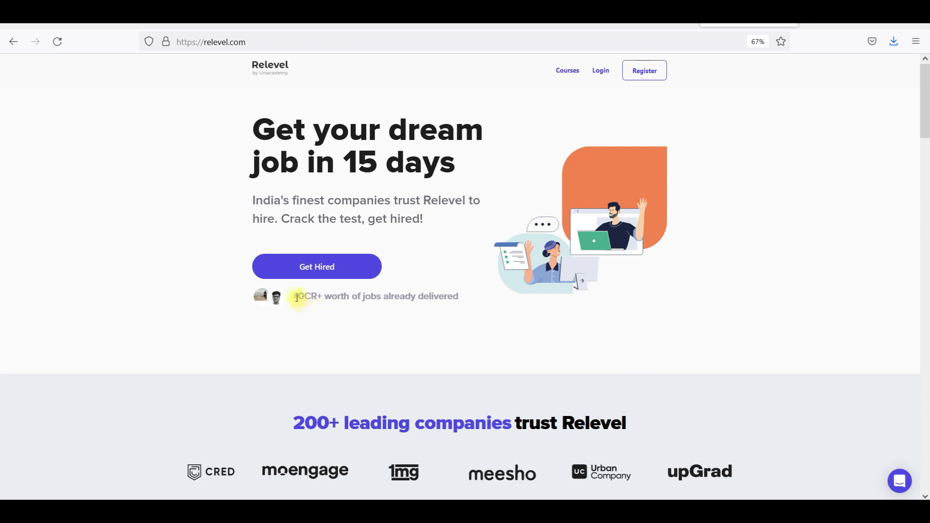
pyautogui.moveTo(430, 330)
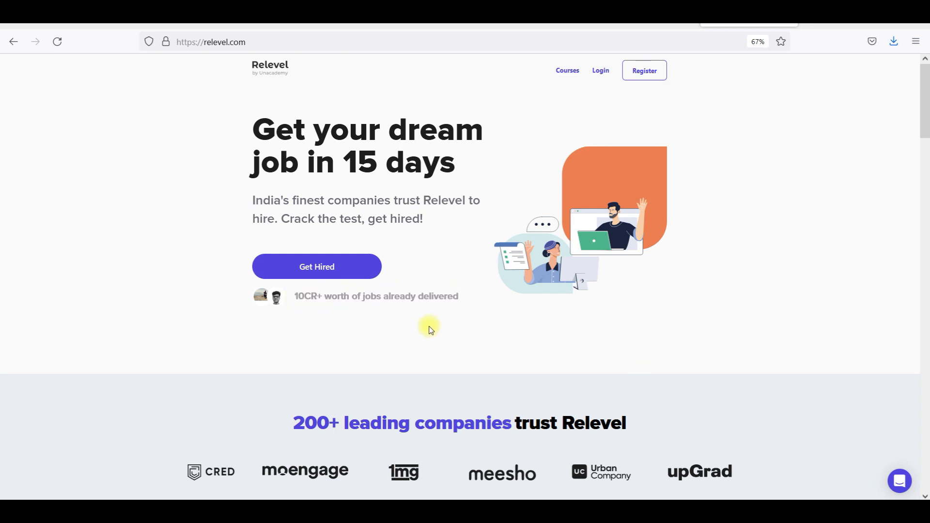
pyautogui.moveTo(602, 73)
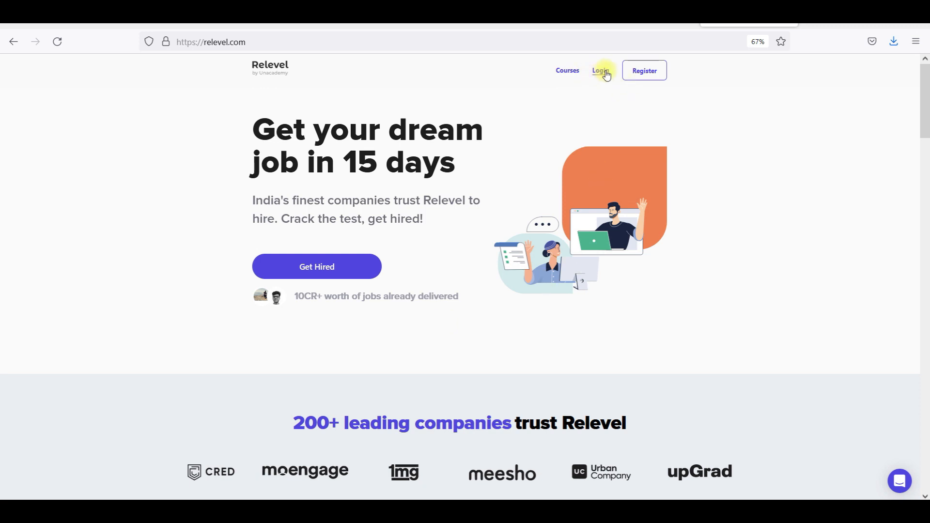
# Dismiss the login panel and open the Business Development Test details page
pyautogui.click(601, 70)
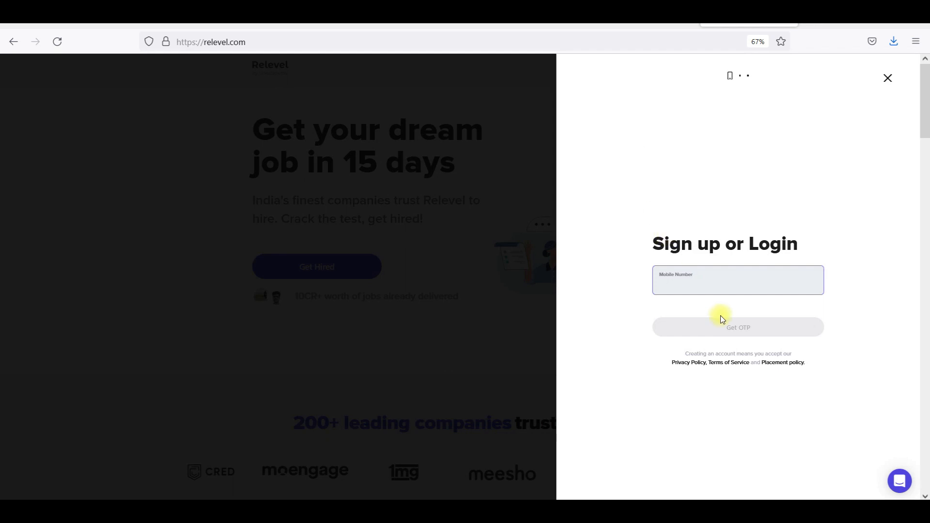
pyautogui.click(887, 78)
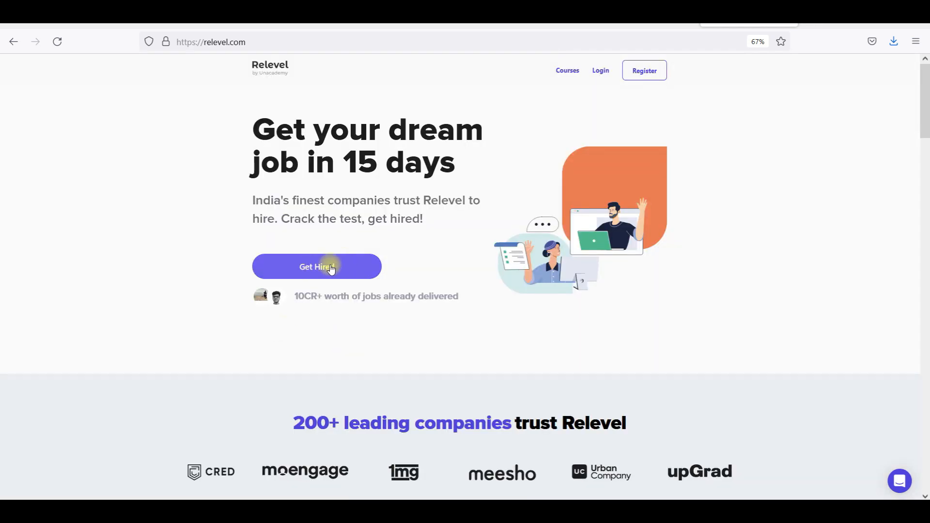
pyautogui.click(316, 267)
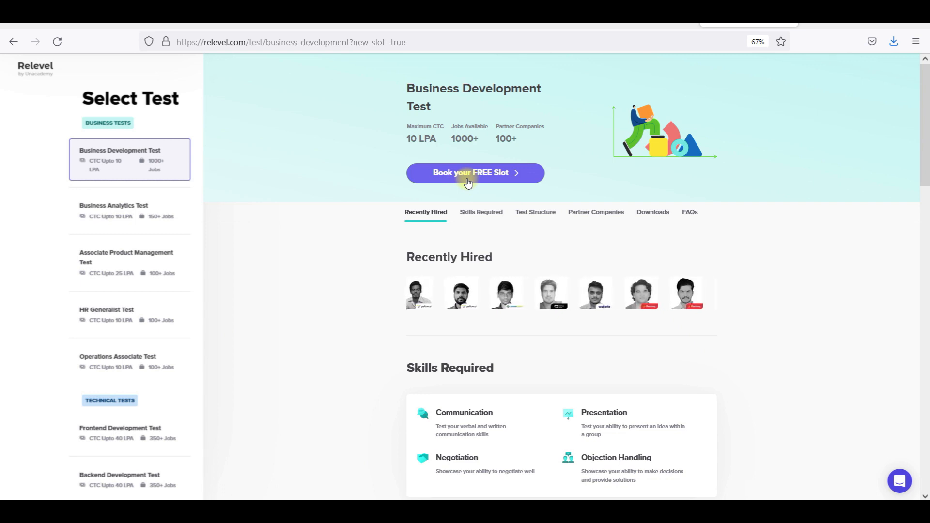
pyautogui.scroll(-3)
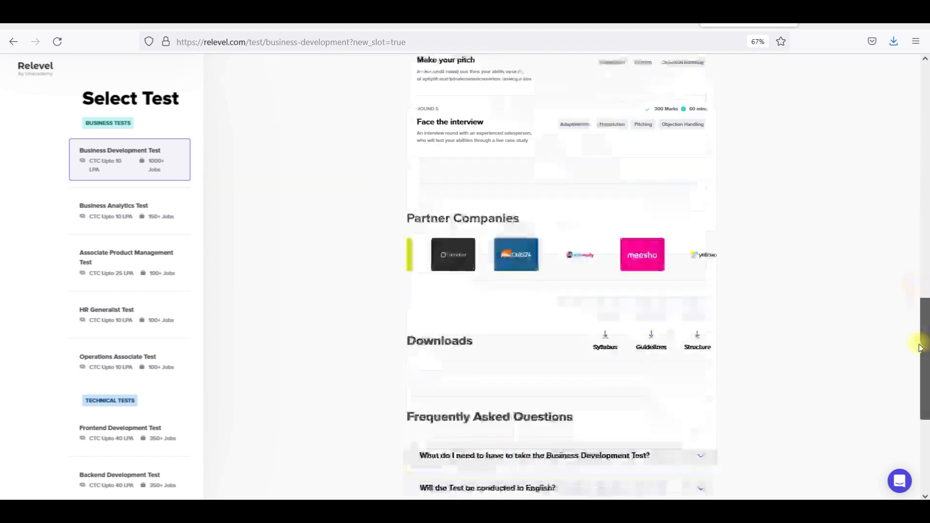
pyautogui.scroll(3)
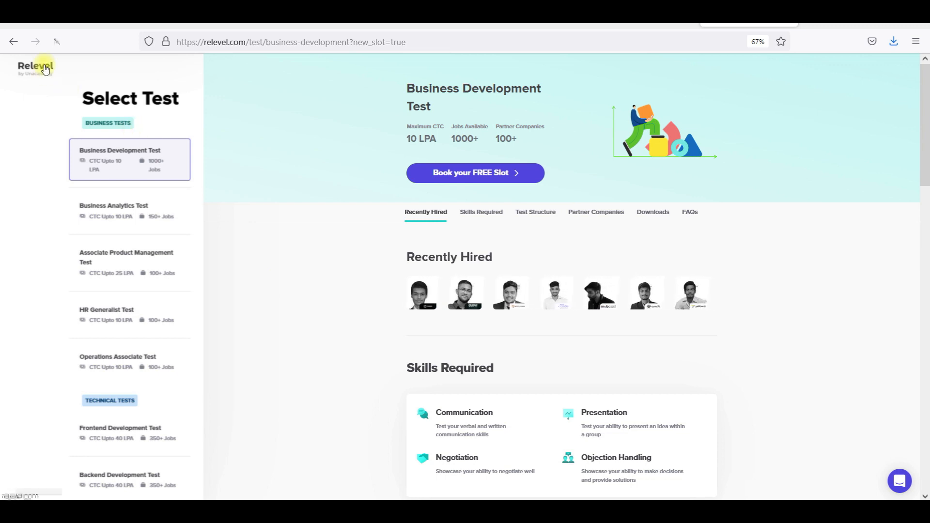
# Return to the Relevel homepage and scroll to 'How to get your dream job?'
pyautogui.click(33, 65)
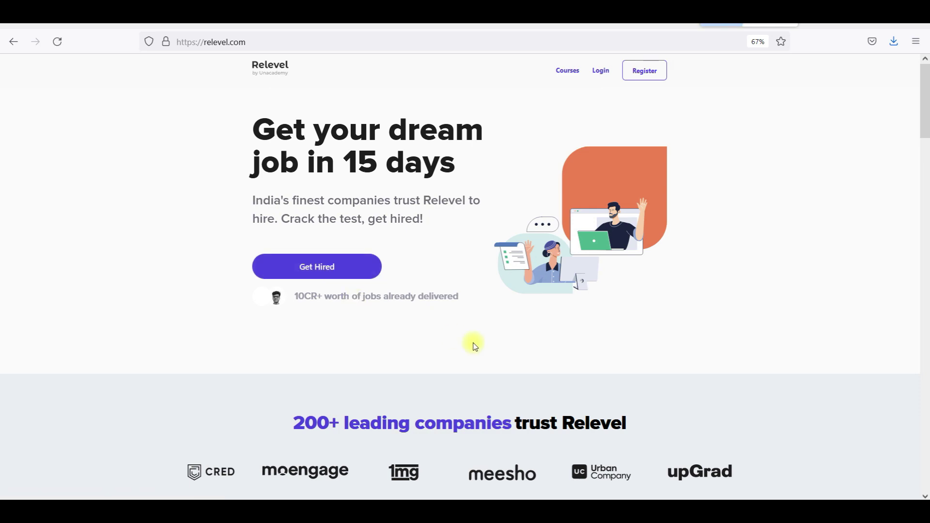
pyautogui.scroll(-3)
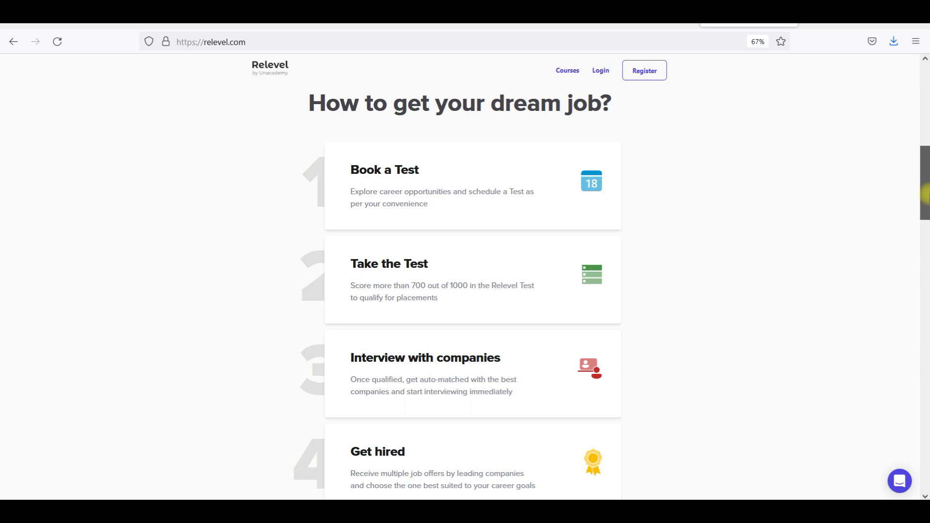
pyautogui.scroll(-3)
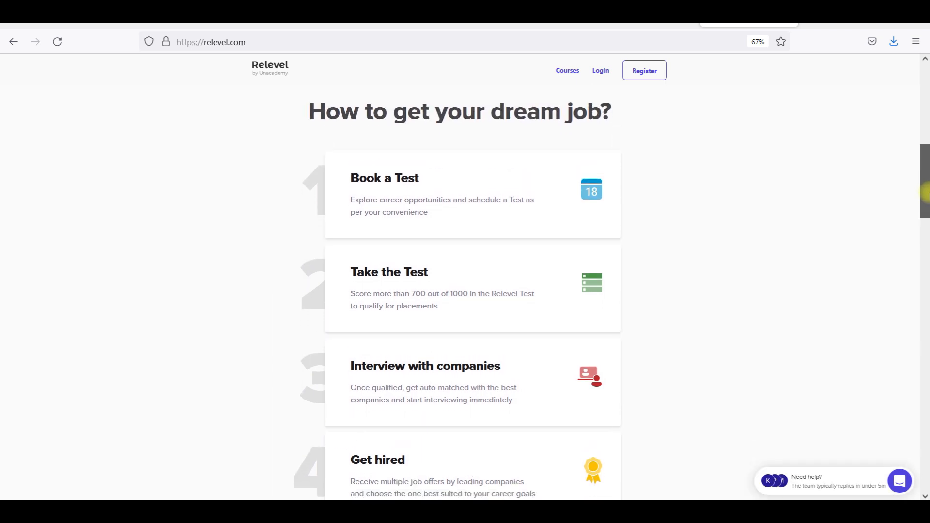
pyautogui.scroll(-3)
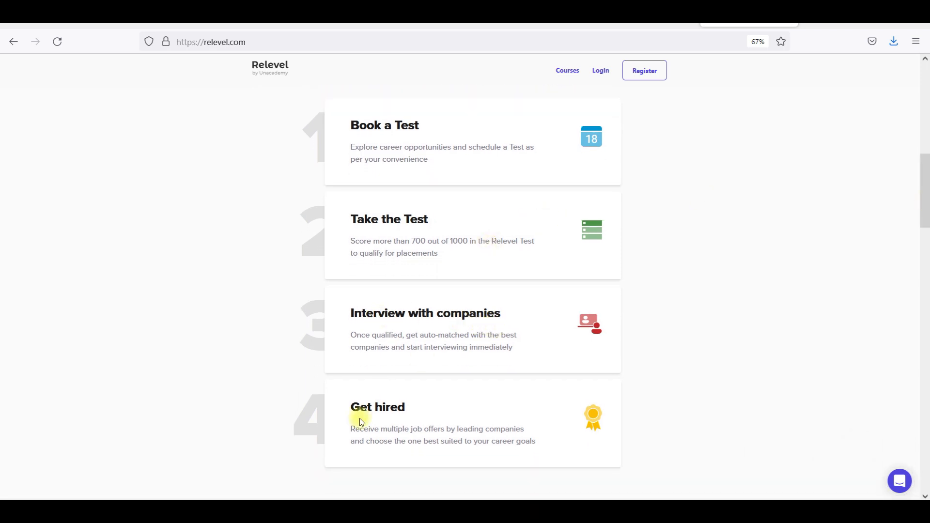
pyautogui.moveTo(417, 425)
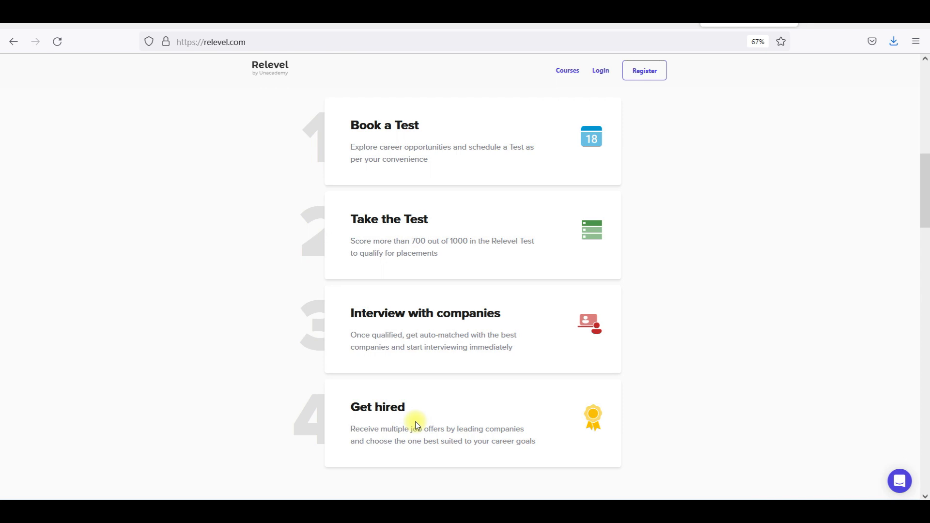
pyautogui.moveTo(712, 267)
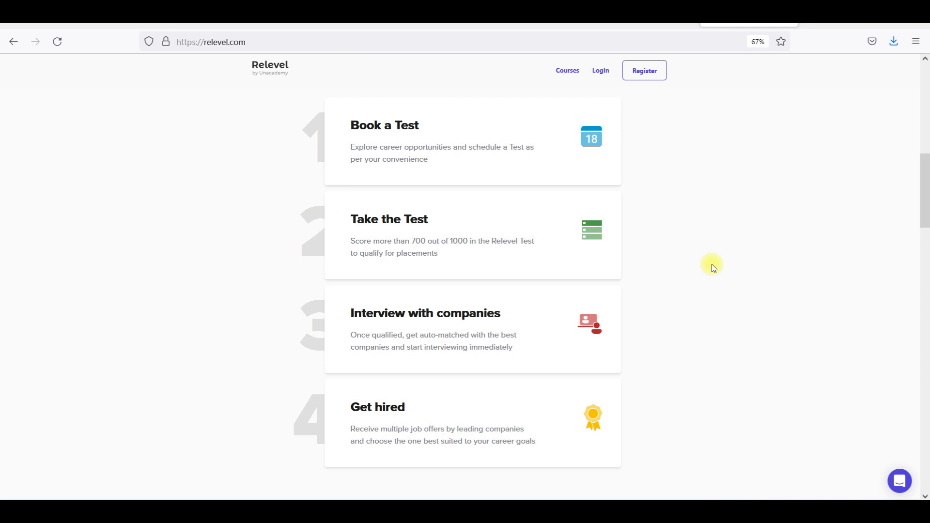
pyautogui.moveTo(831, 453)
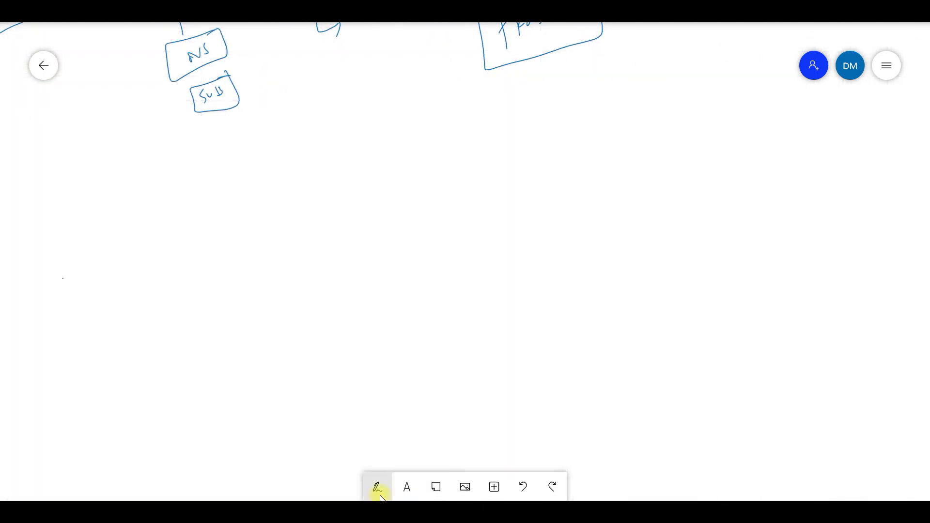
# Pen-draw (NEW CUSTOMER), a curved arrow to boxed TTT, and arrows to 10 servers and 1000
pyautogui.click(378, 487)
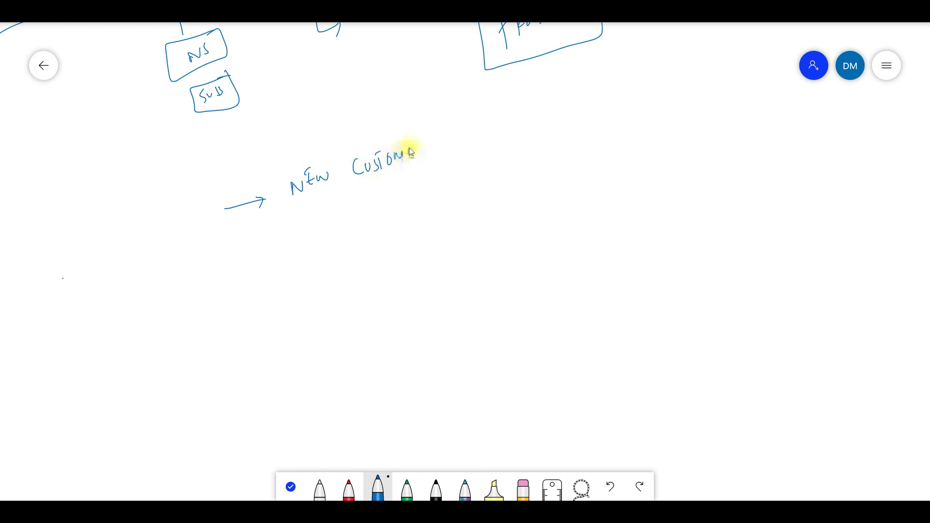
pyautogui.moveTo(410, 152); pyautogui.dragTo(433, 152)
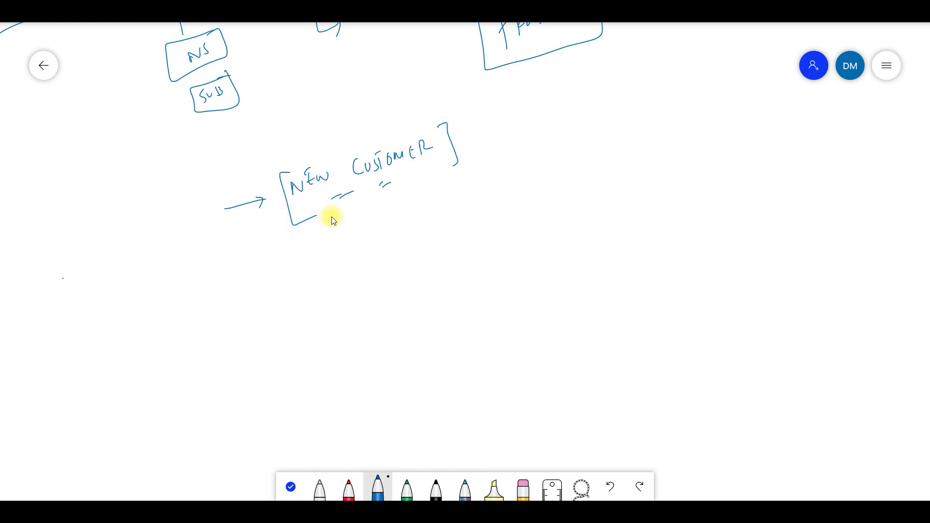
pyautogui.moveTo(386, 184); pyautogui.dragTo(415, 214)
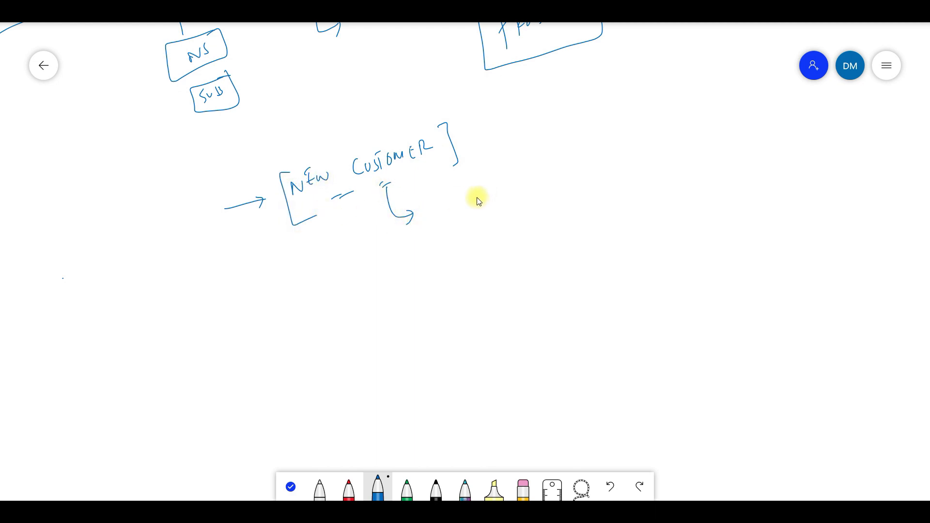
pyautogui.moveTo(457, 204); pyautogui.dragTo(495, 184)
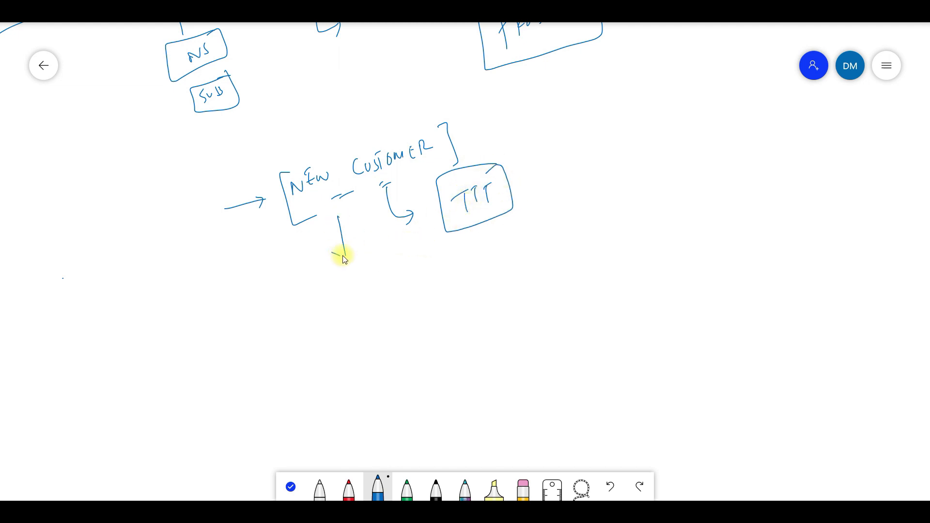
pyautogui.moveTo(341, 231); pyautogui.dragTo(344, 252)
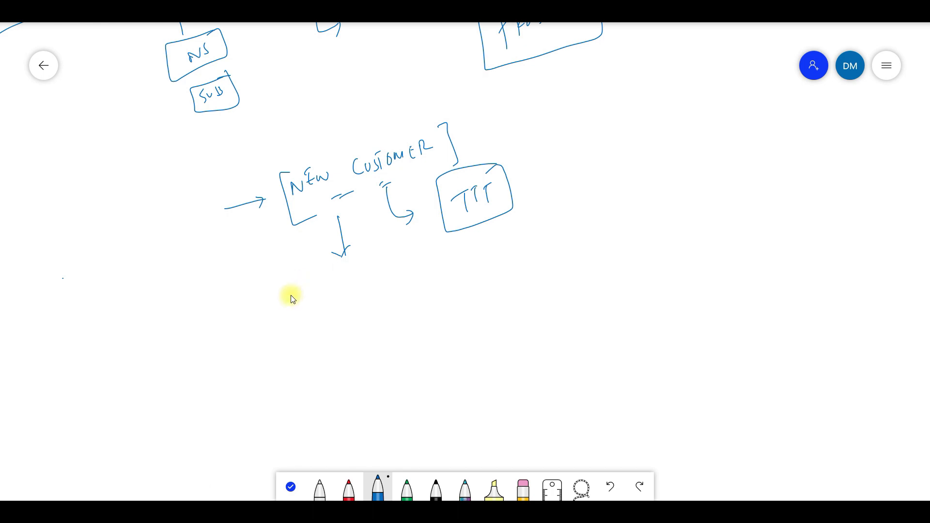
pyautogui.moveTo(288, 302); pyautogui.dragTo(311, 291)
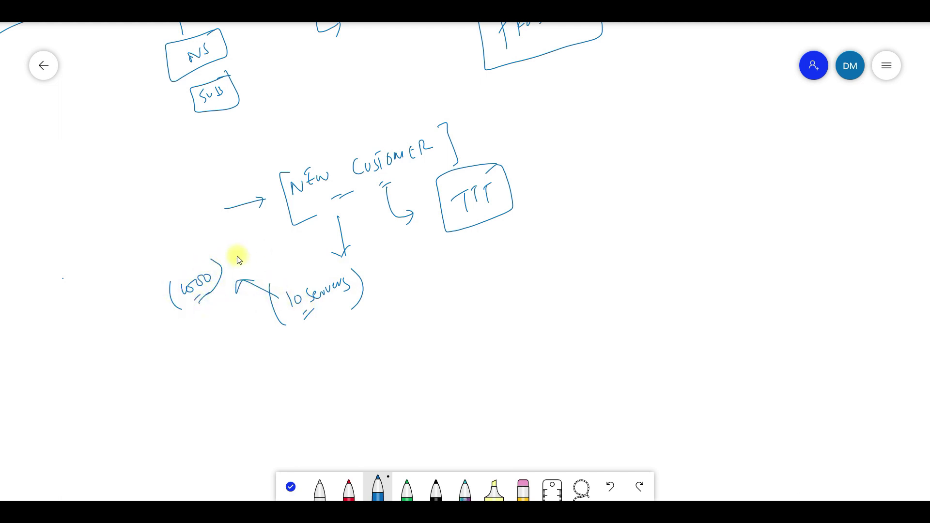
# Write bracketed notes with an arrow beside 1000
pyautogui.moveTo(232, 249); pyautogui.dragTo(288, 234)
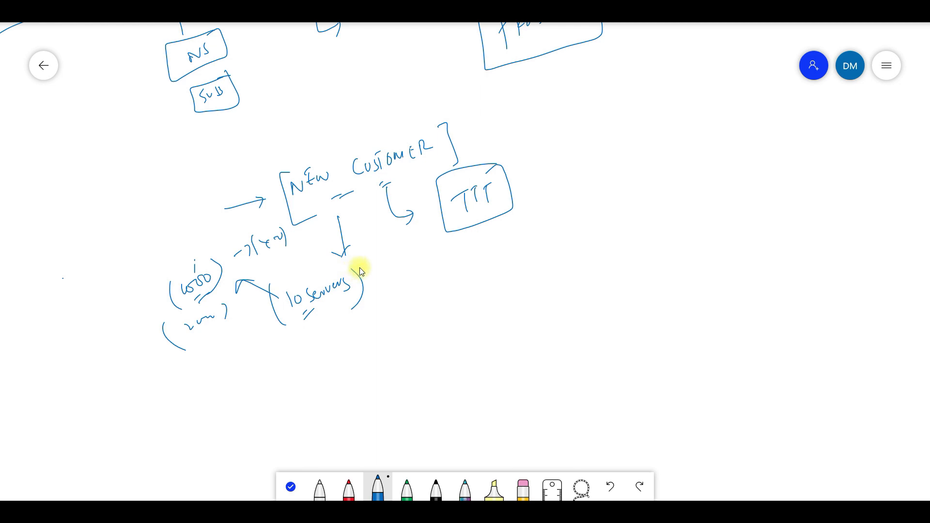
pyautogui.moveTo(442, 184)
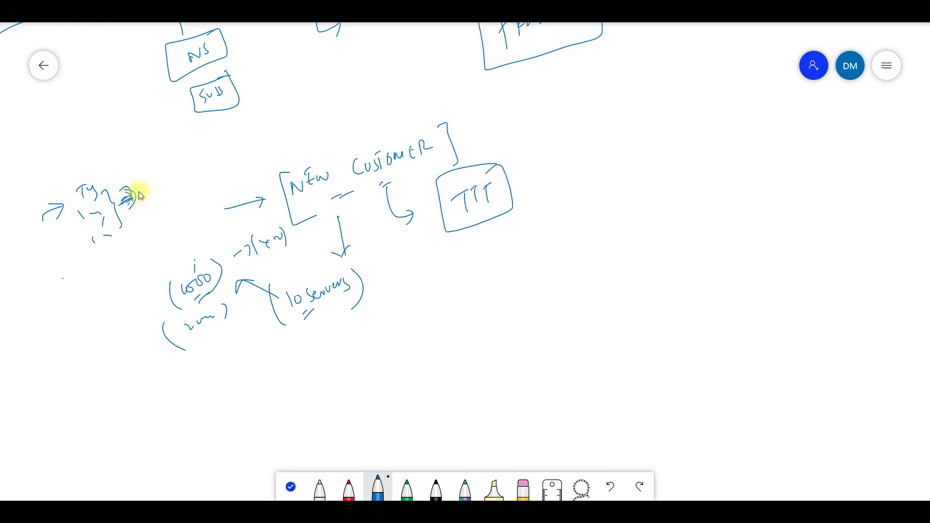
pyautogui.moveTo(145, 195)
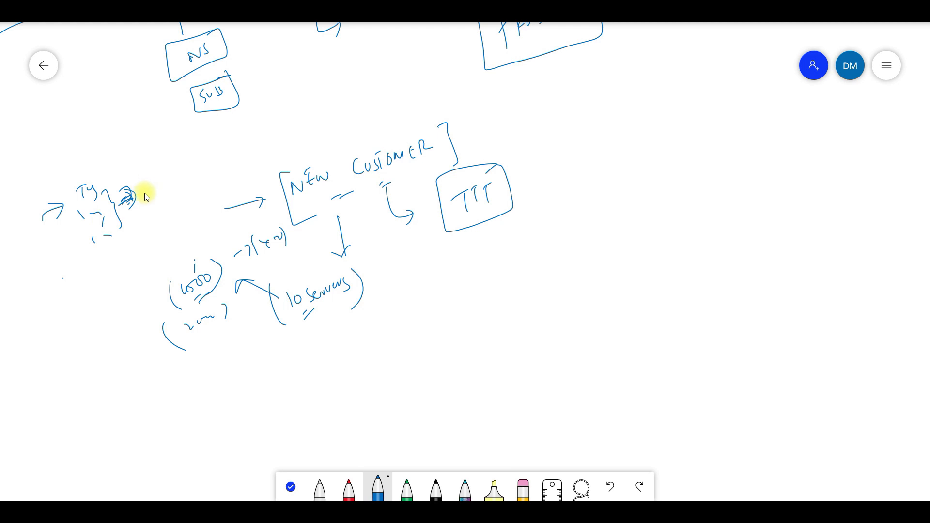
pyautogui.moveTo(173, 209)
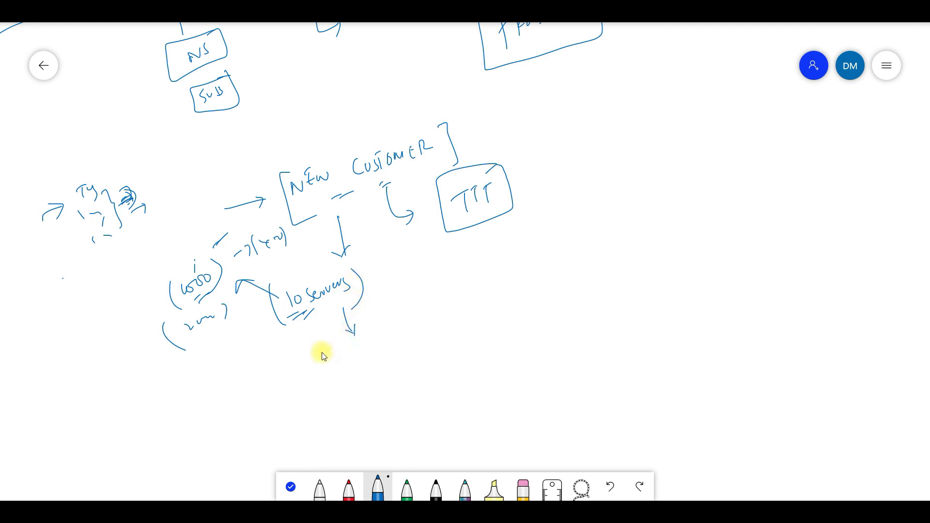
# Write (Linux / windows) with an arrow to a bracketed, underlined OBSERVABILITY label
pyautogui.moveTo(311, 368); pyautogui.dragTo(356, 368)
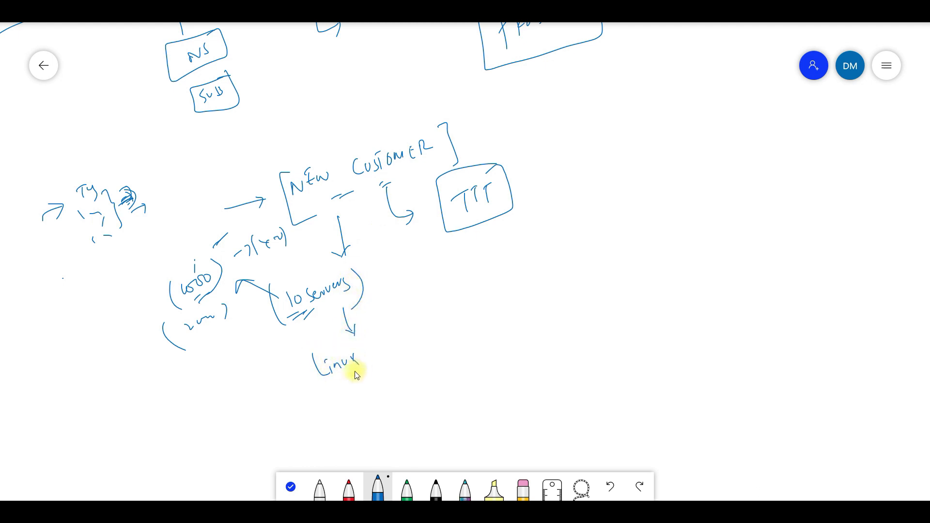
pyautogui.moveTo(320, 388); pyautogui.dragTo(365, 389)
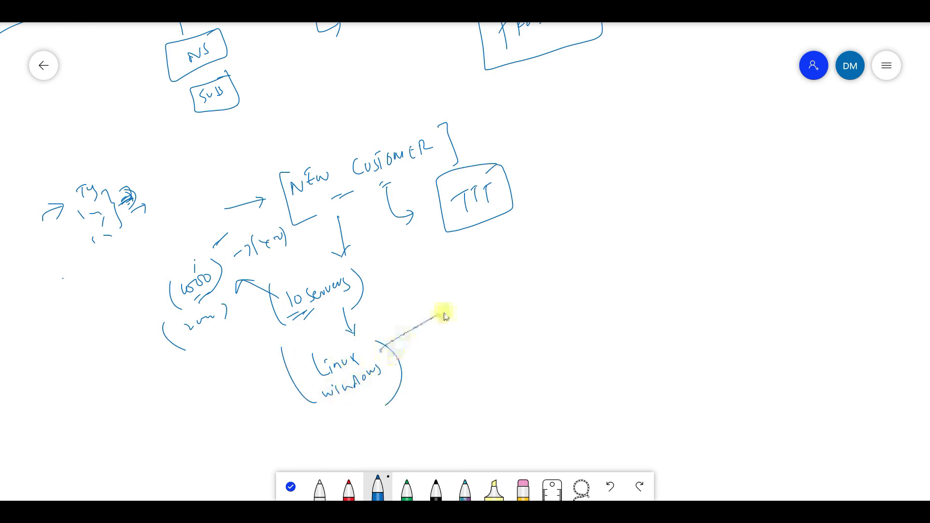
pyautogui.moveTo(385, 350); pyautogui.dragTo(442, 308)
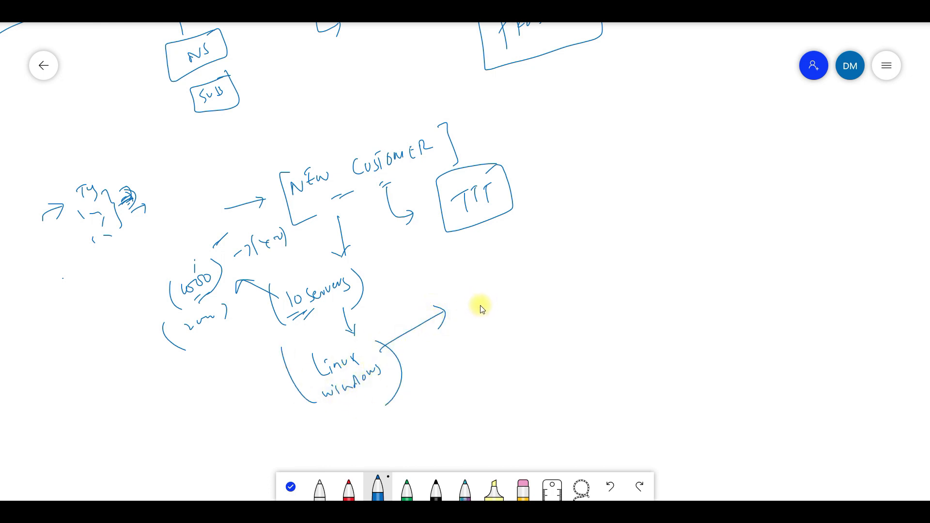
pyautogui.moveTo(475, 300); pyautogui.dragTo(486, 285)
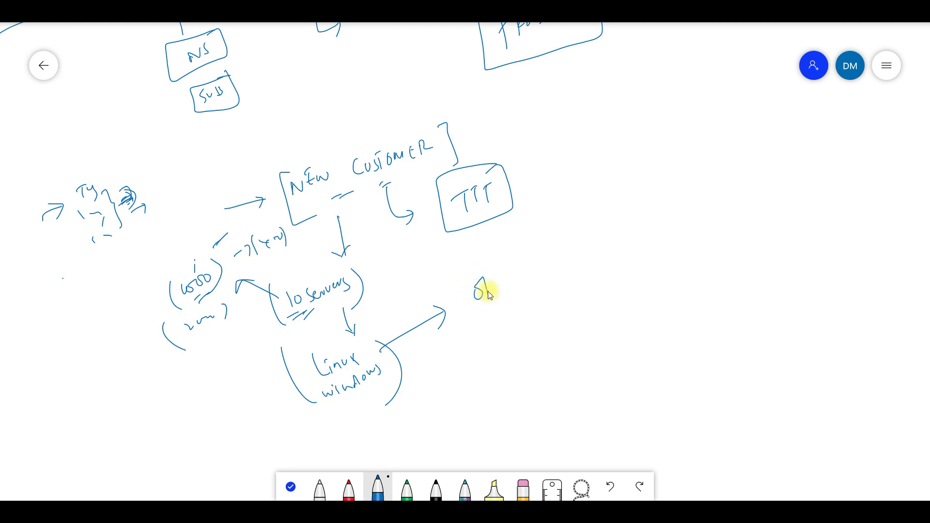
pyautogui.moveTo(487, 288); pyautogui.dragTo(505, 291)
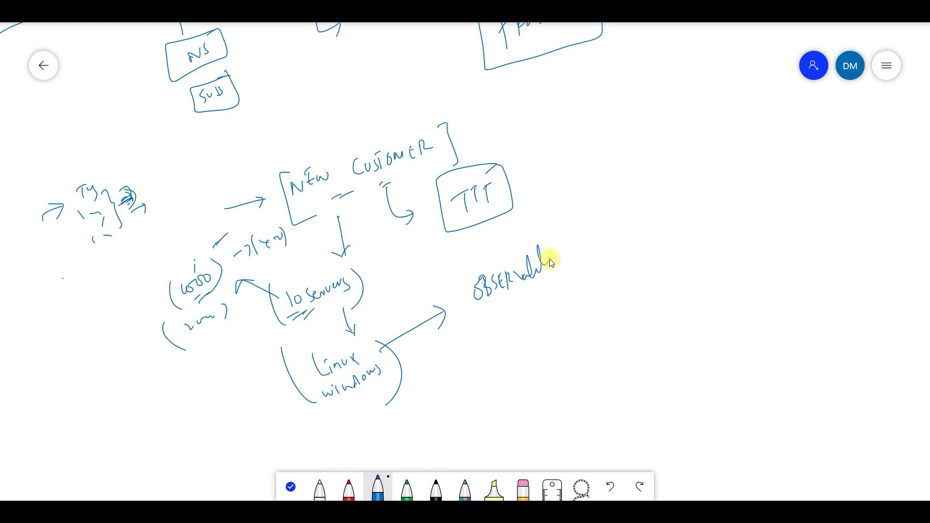
pyautogui.moveTo(534, 262); pyautogui.dragTo(516, 309)
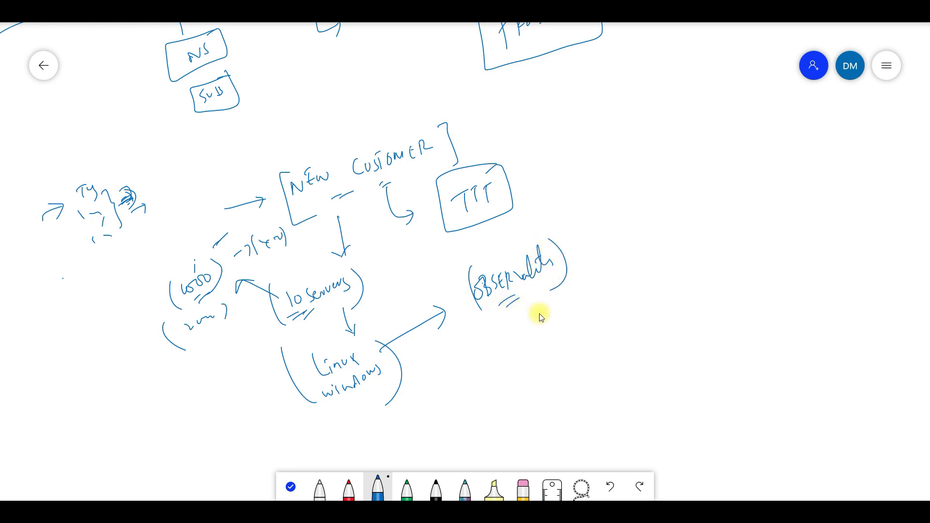
pyautogui.moveTo(554, 319)
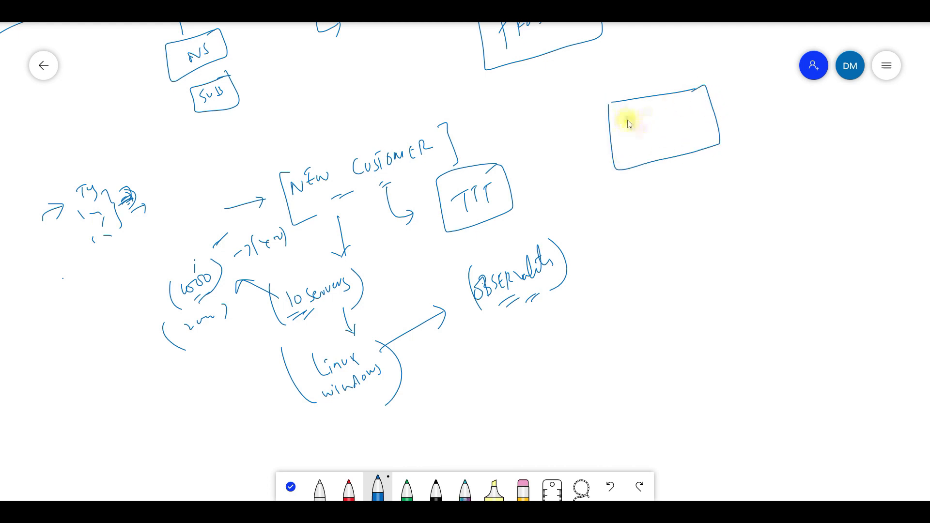
# Write Linux in the top-right box, arrow from TTT to a DC box, and start '10 servers'
pyautogui.moveTo(624, 127); pyautogui.dragTo(671, 134)
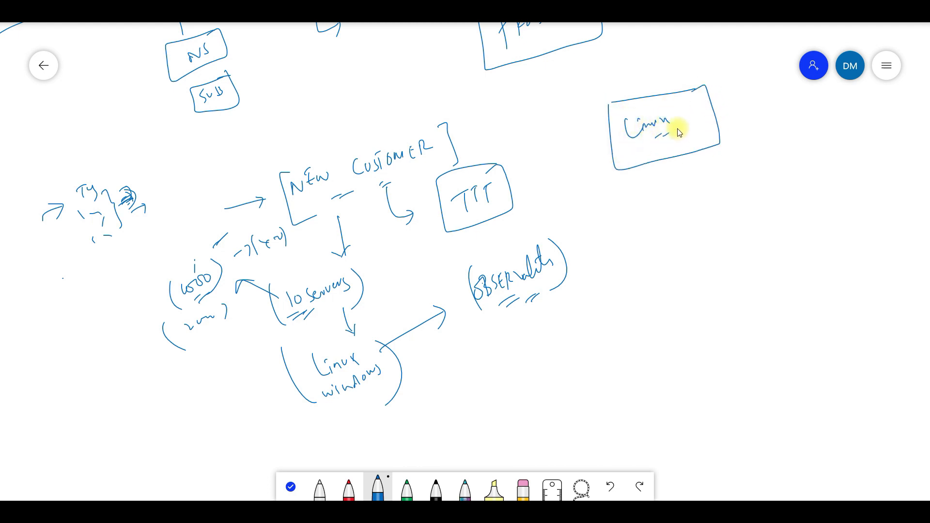
pyautogui.moveTo(650, 164)
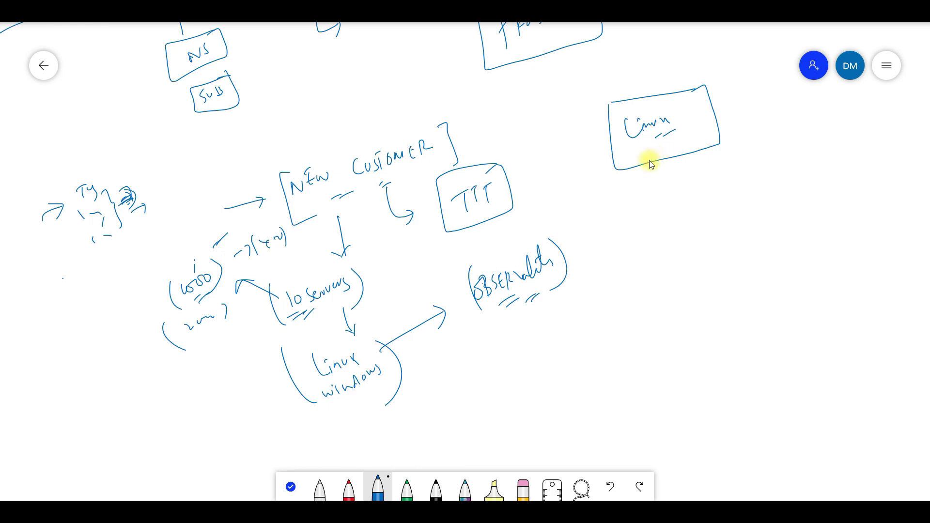
pyautogui.moveTo(621, 164)
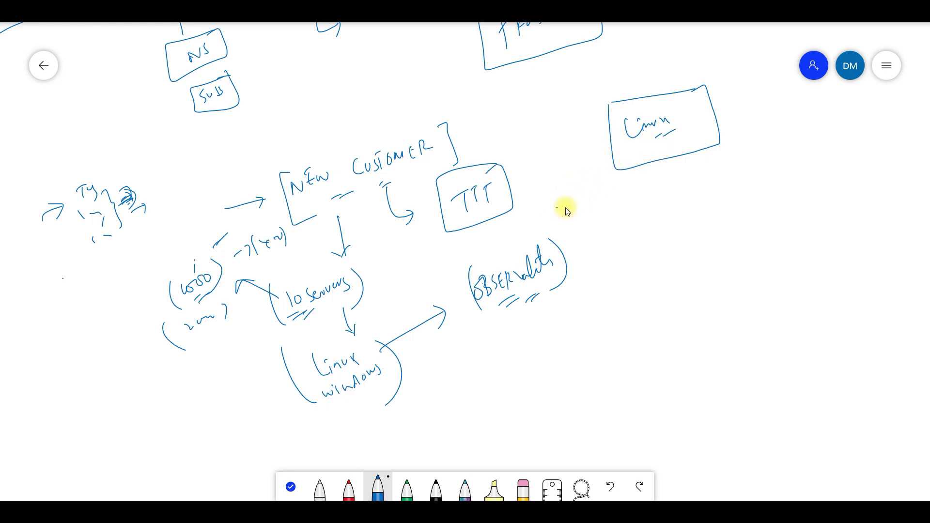
pyautogui.moveTo(558, 207); pyautogui.dragTo(706, 181)
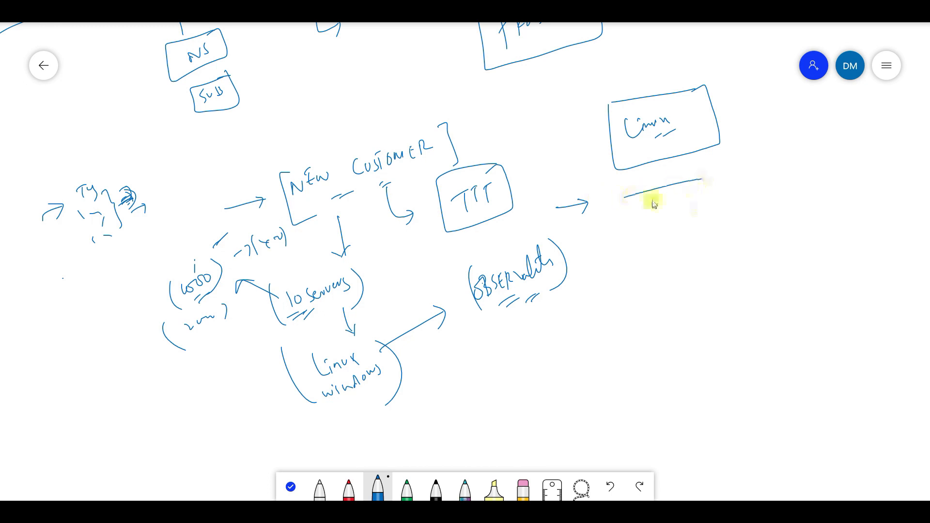
pyautogui.moveTo(641, 178); pyautogui.dragTo(742, 267)
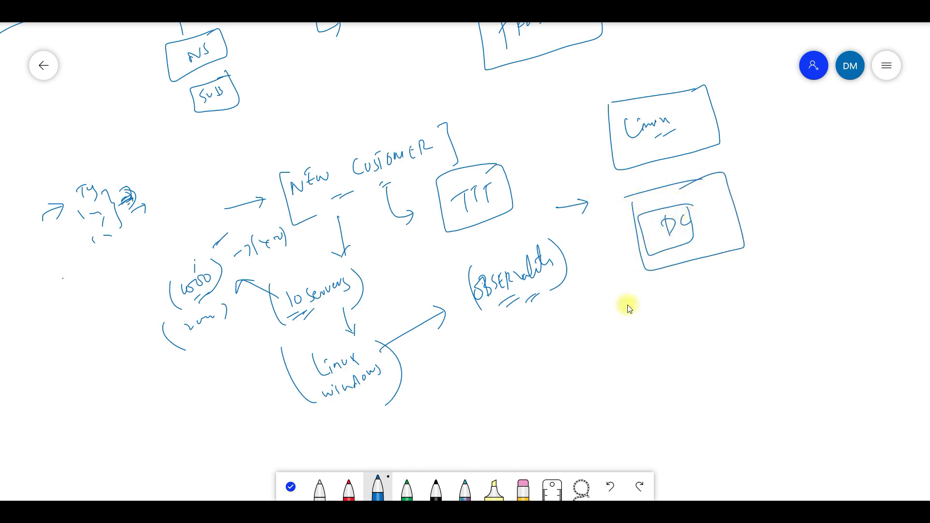
pyautogui.moveTo(480, 364); pyautogui.dragTo(543, 356)
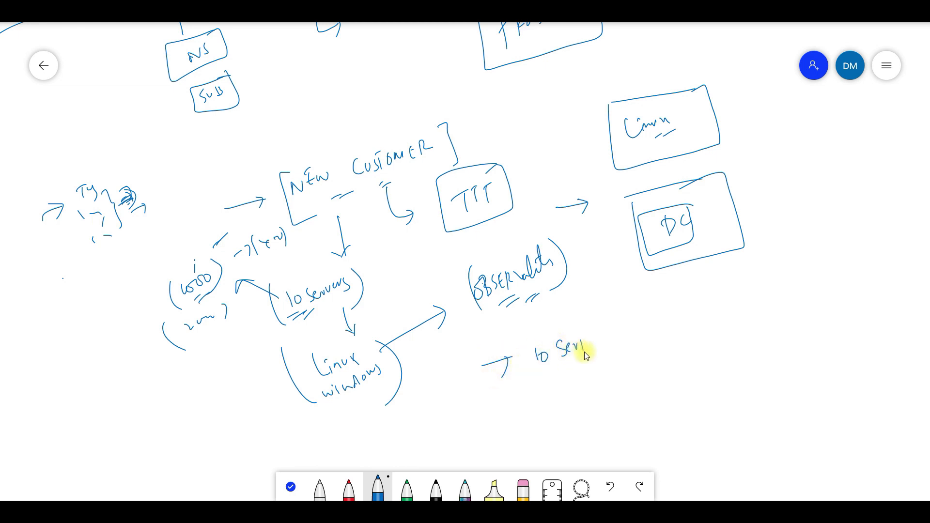
# Write '10 servers → Linux', branching into a bracket of 3 web servers, with another arrow below
pyautogui.moveTo(581, 353); pyautogui.dragTo(640, 326)
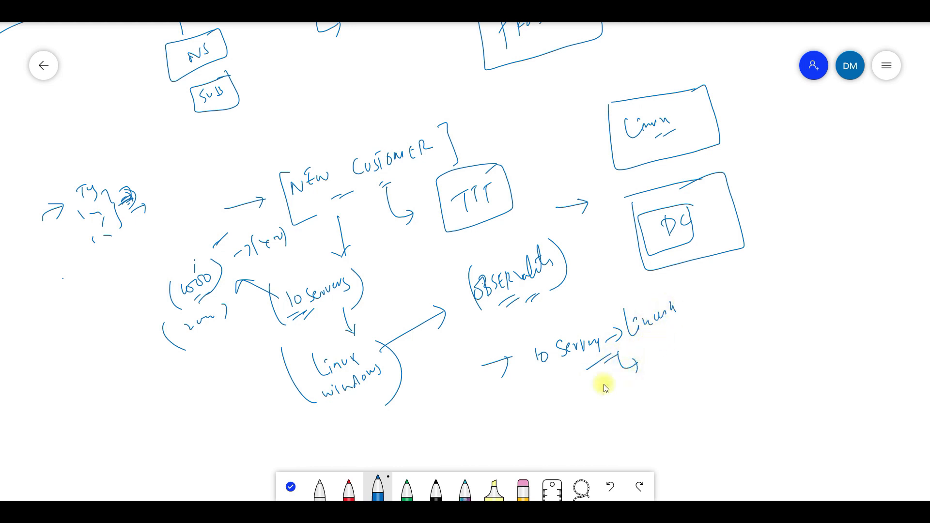
pyautogui.moveTo(691, 339)
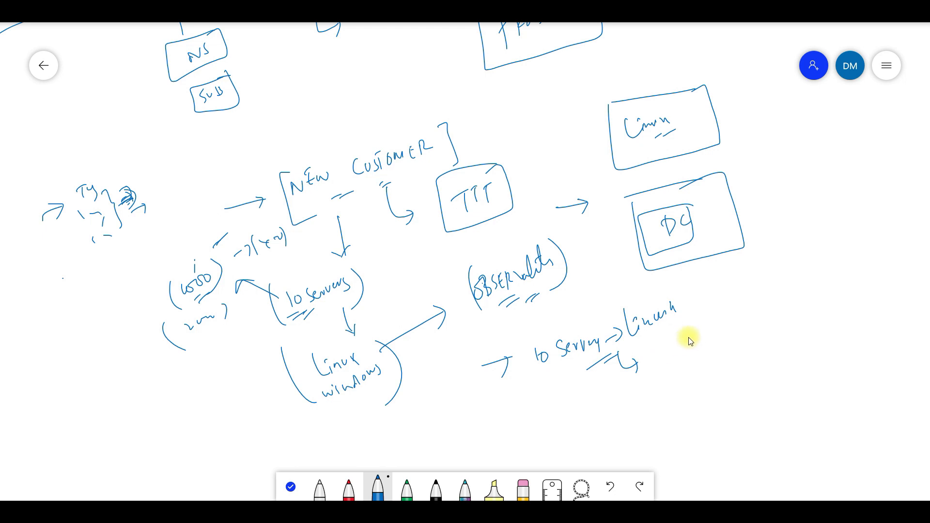
pyautogui.moveTo(502, 415); pyautogui.dragTo(531, 404)
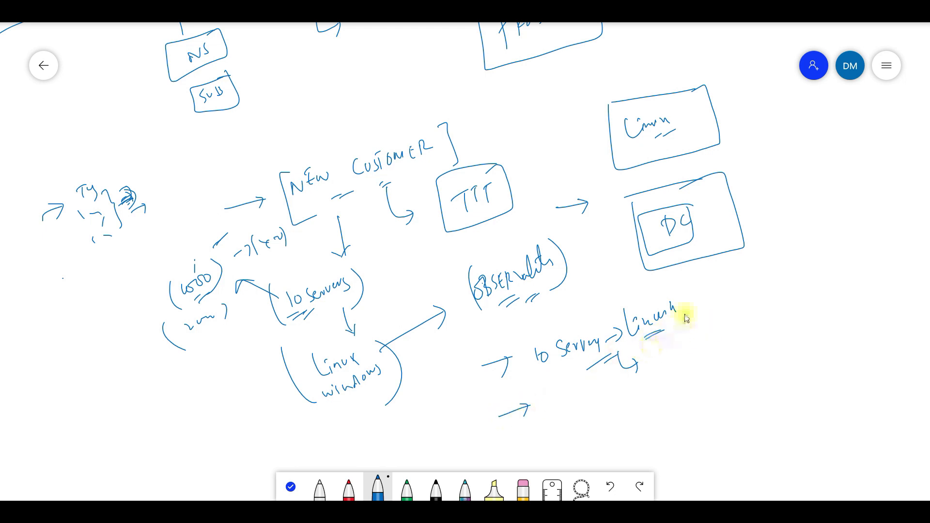
pyautogui.moveTo(688, 309); pyautogui.dragTo(700, 333)
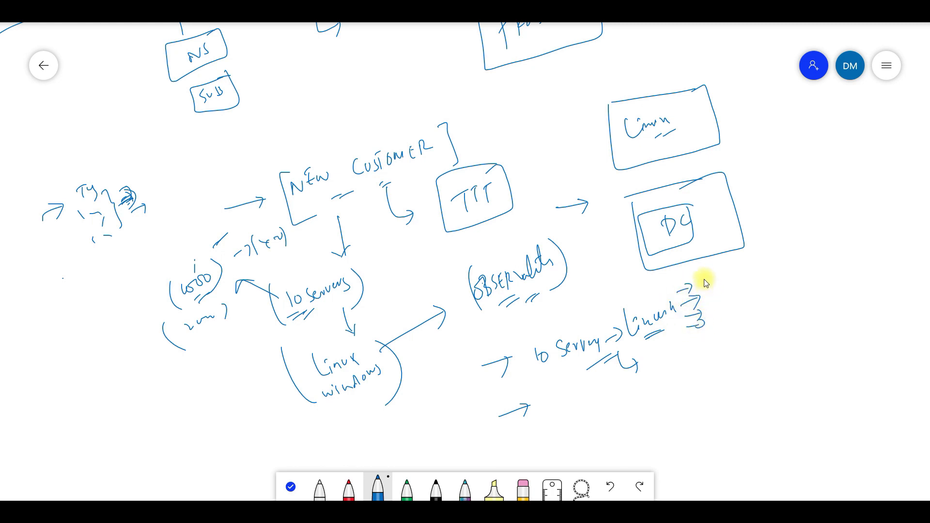
pyautogui.moveTo(706, 291); pyautogui.dragTo(747, 267)
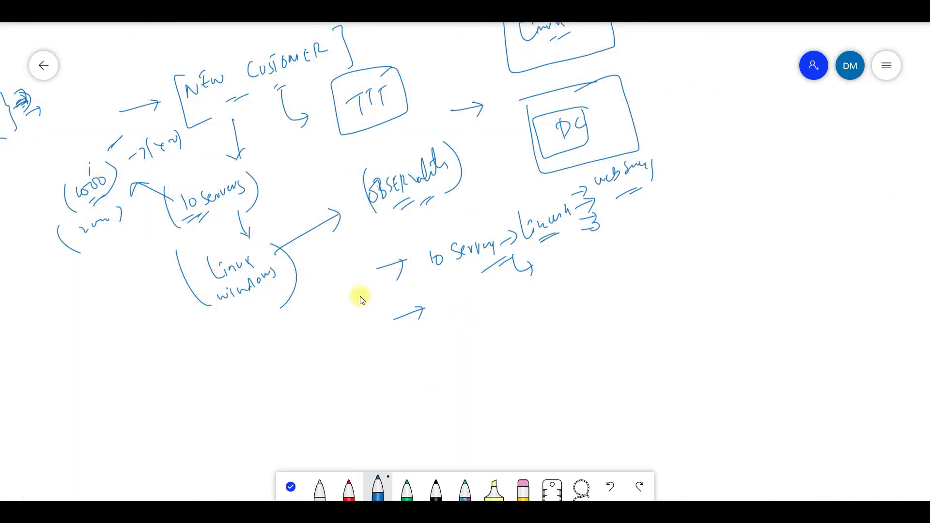
# Circle the server counts for Jenkins → 2 and slave → 1, with left-column tallies
pyautogui.moveTo(315, 309); pyautogui.dragTo(362, 291)
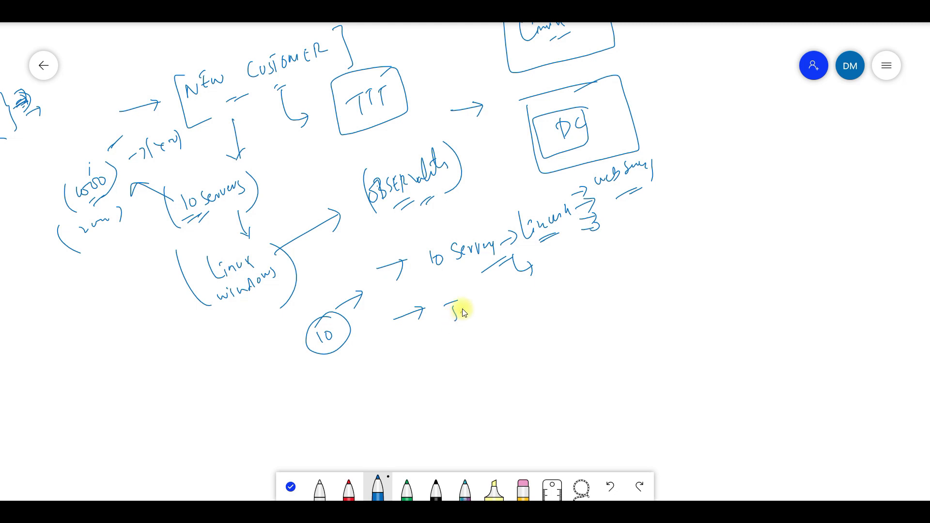
pyautogui.moveTo(448, 309); pyautogui.dragTo(499, 309)
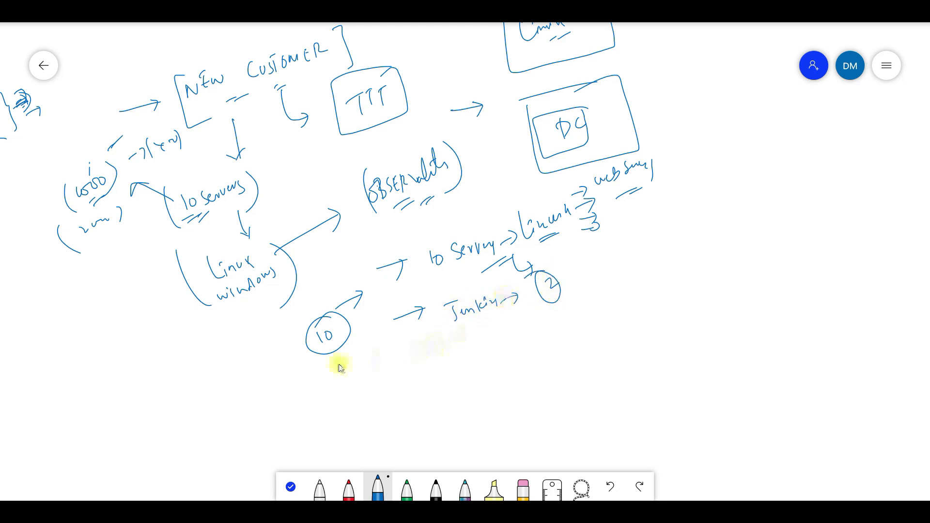
pyautogui.moveTo(321, 356); pyautogui.dragTo(356, 386)
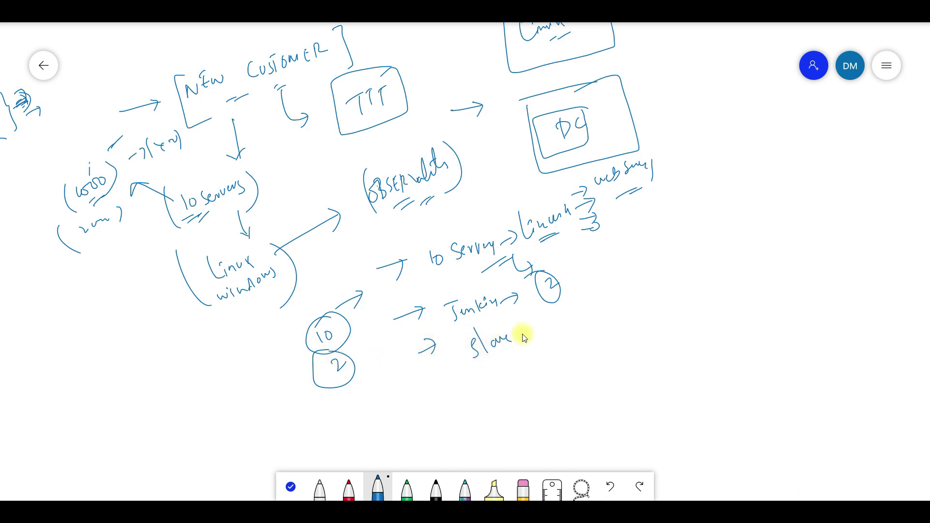
pyautogui.moveTo(522, 341); pyautogui.dragTo(566, 320)
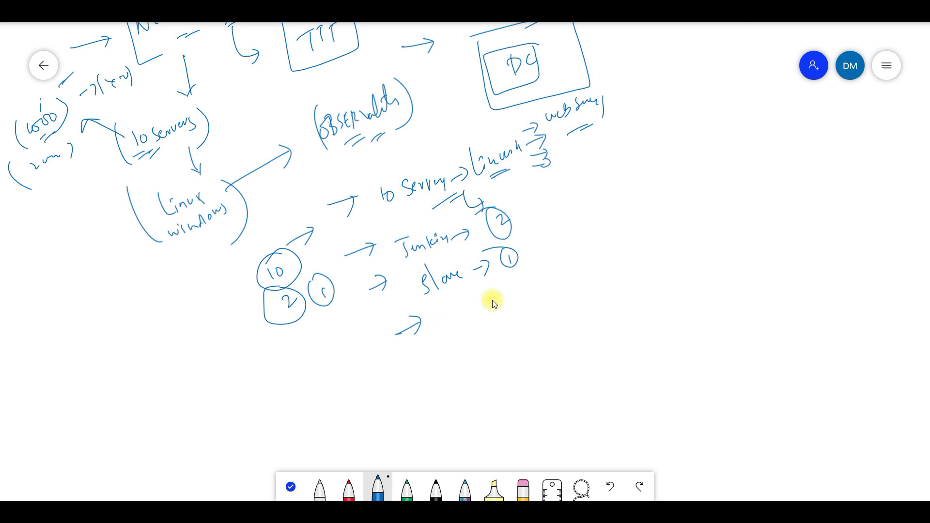
# Add Kafka → 3, Ansible → 1 and Terraform → 1 with circled counts
pyautogui.moveTo(430, 314); pyautogui.dragTo(469, 333)
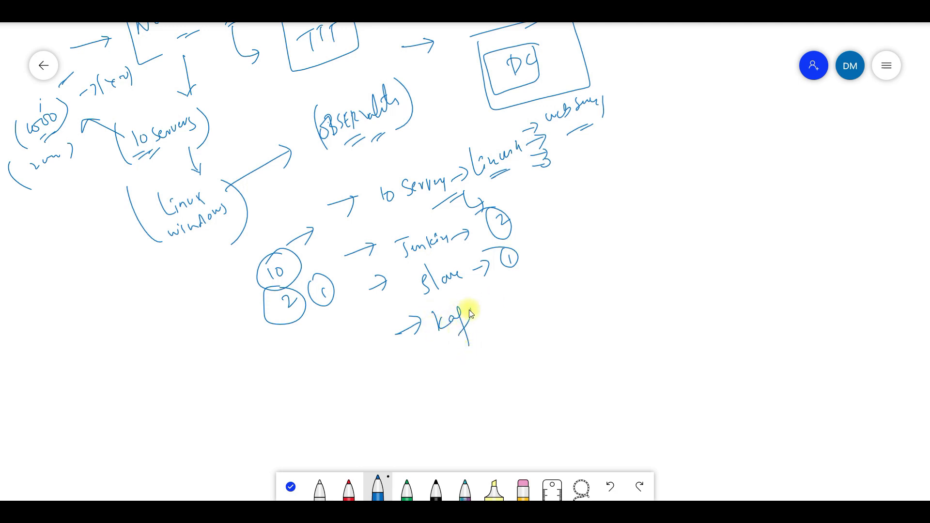
pyautogui.moveTo(475, 320); pyautogui.dragTo(557, 296)
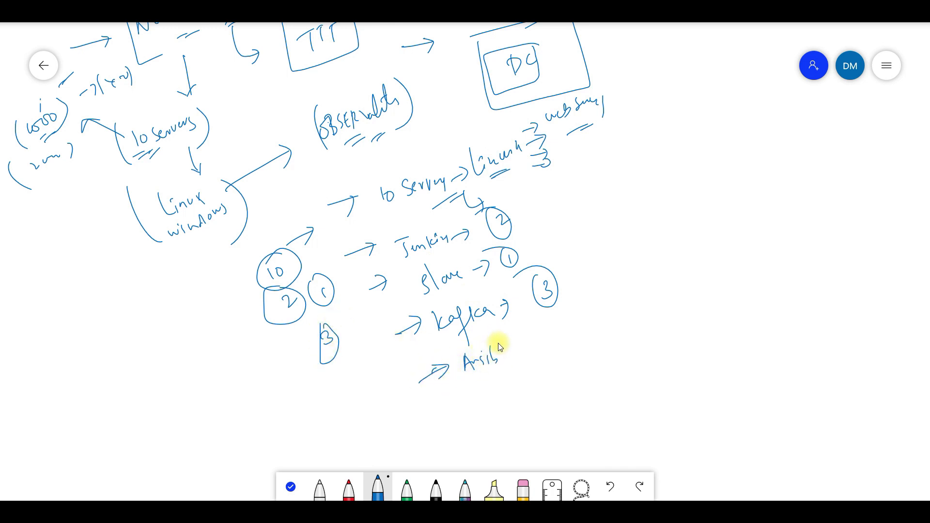
pyautogui.moveTo(522, 350); pyautogui.dragTo(566, 332)
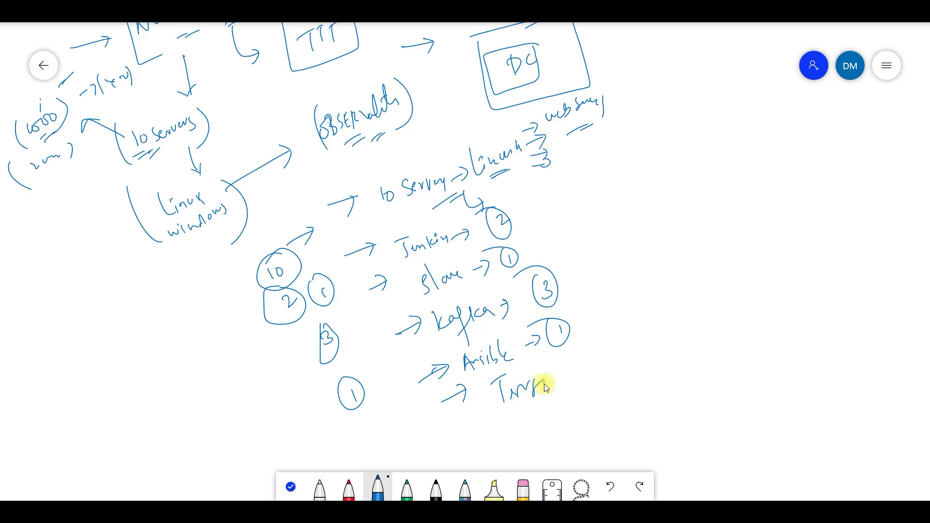
pyautogui.moveTo(534, 386); pyautogui.dragTo(563, 392)
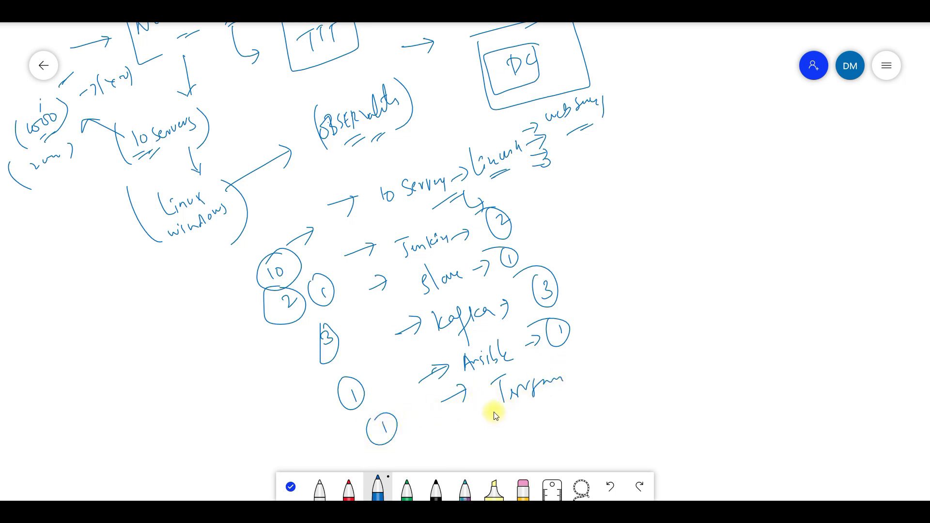
pyautogui.moveTo(614, 229)
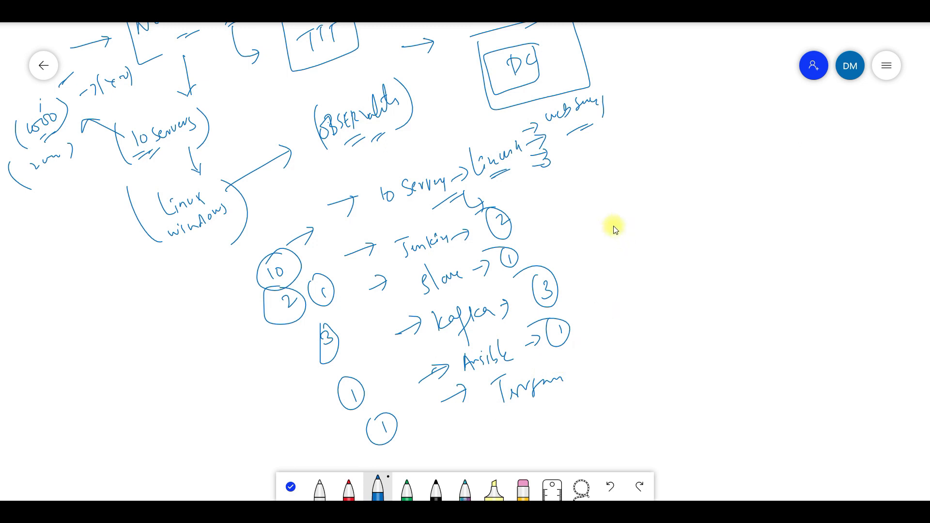
pyautogui.moveTo(639, 229)
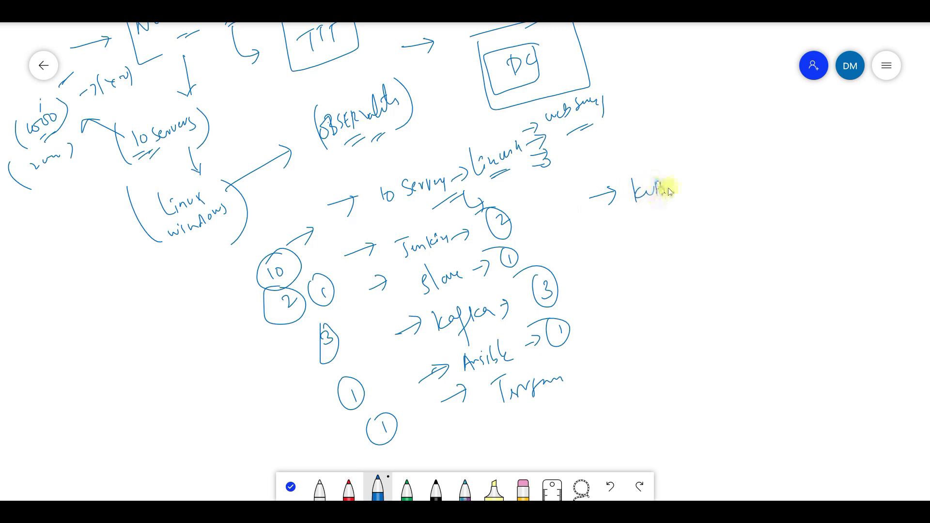
# Write 3 → Kubernetes (K8s) → 3 with incoming arrows, mark the counts, and total them as 21
pyautogui.moveTo(653, 190); pyautogui.dragTo(729, 175)
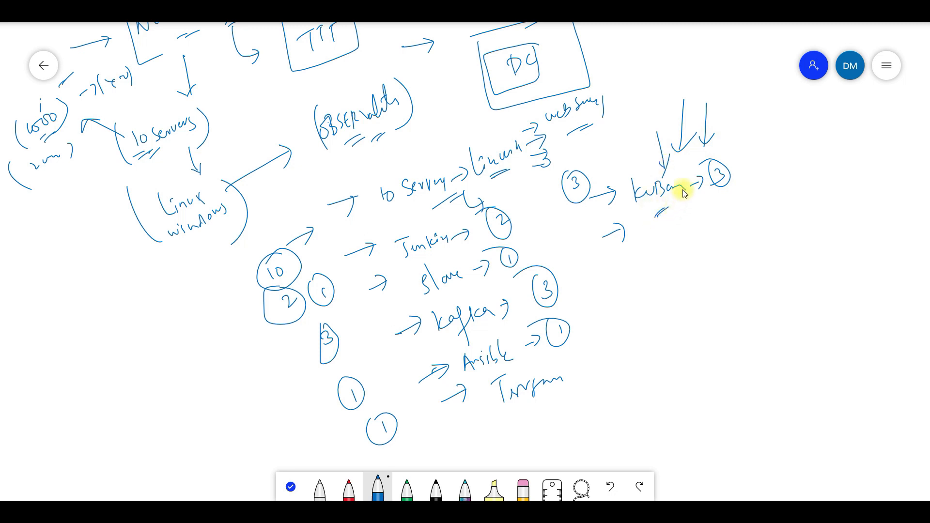
pyautogui.moveTo(658, 211); pyautogui.dragTo(697, 214)
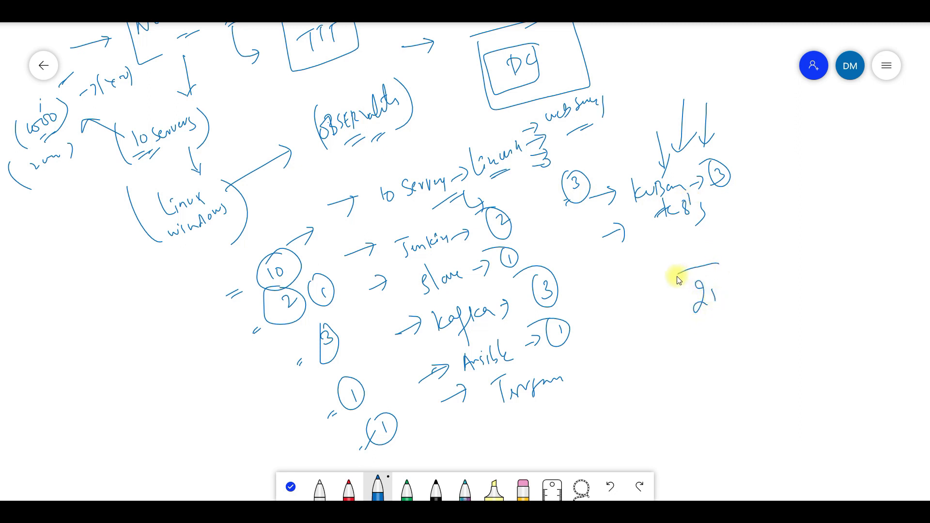
# Box the 21 total and draw arrows leading out from it
pyautogui.moveTo(682, 267); pyautogui.dragTo(724, 323)
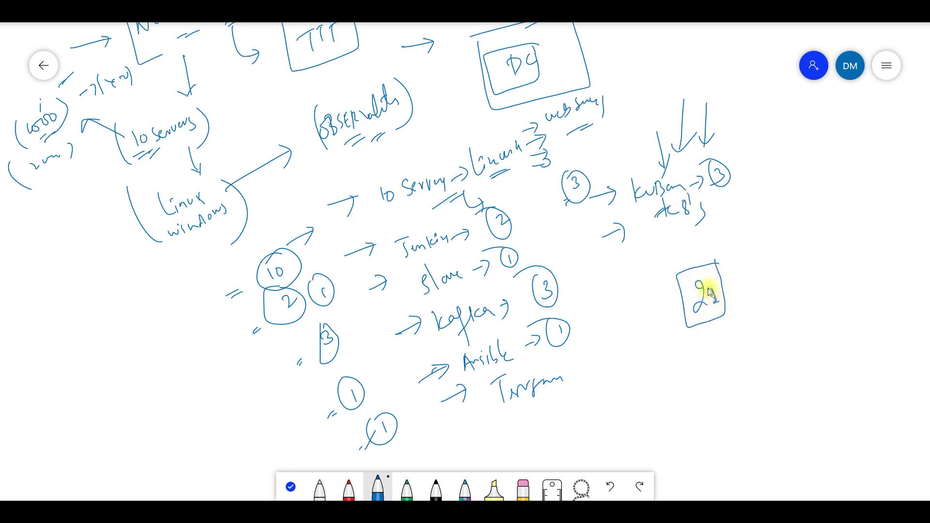
pyautogui.moveTo(718, 291); pyautogui.dragTo(742, 287)
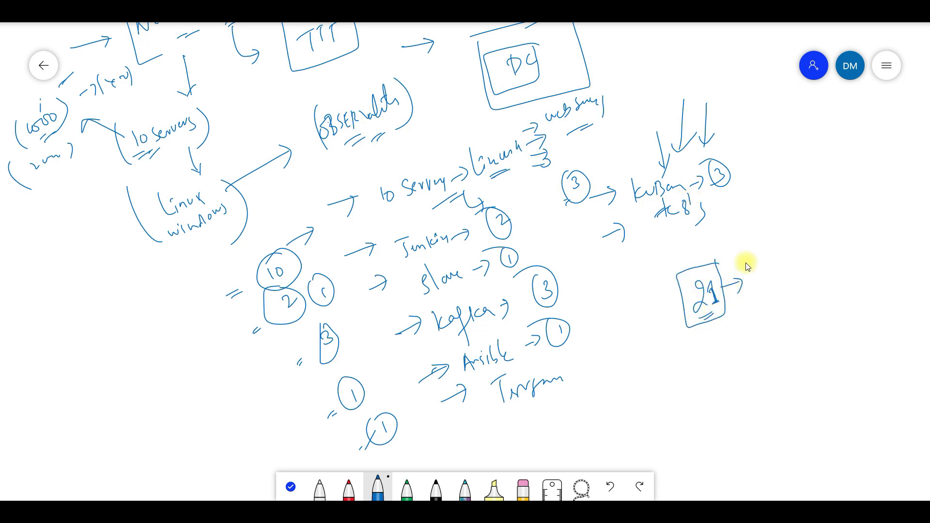
pyautogui.moveTo(221, 282)
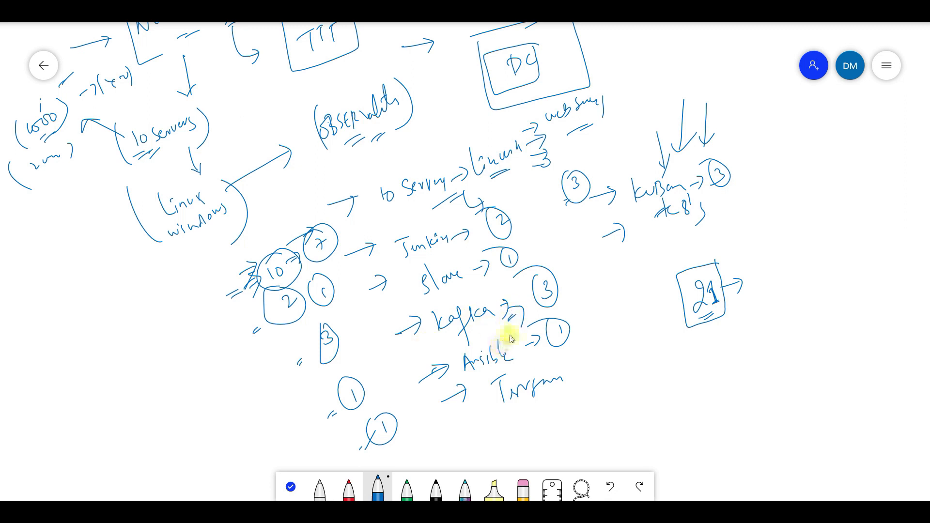
pyautogui.moveTo(586, 275)
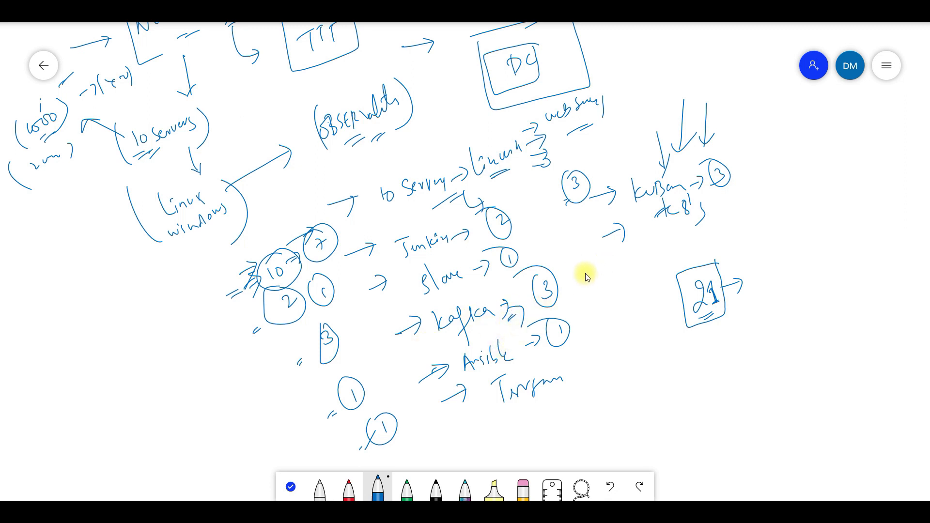
pyautogui.moveTo(711, 323); pyautogui.dragTo(721, 344)
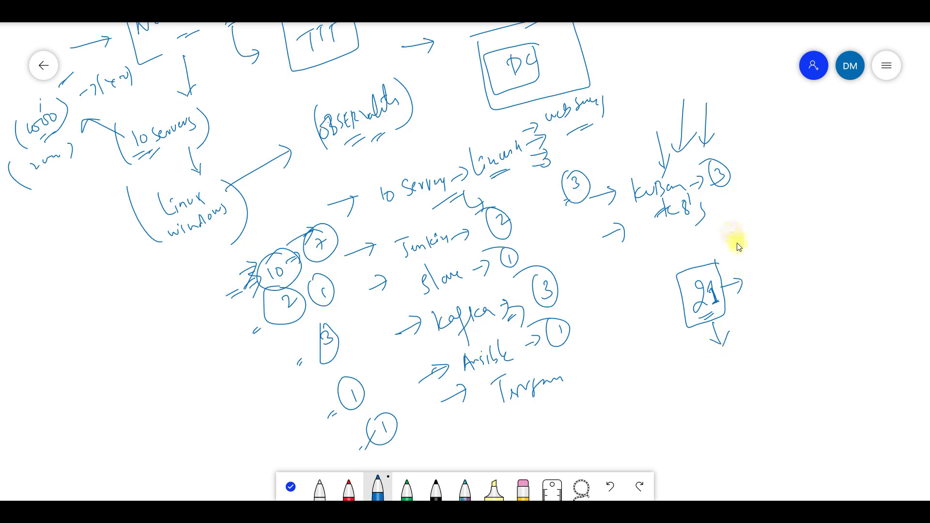
# Draw a DC box above 21 and a bracketed 15 note with a downward arrow
pyautogui.moveTo(718, 214); pyautogui.dragTo(765, 249)
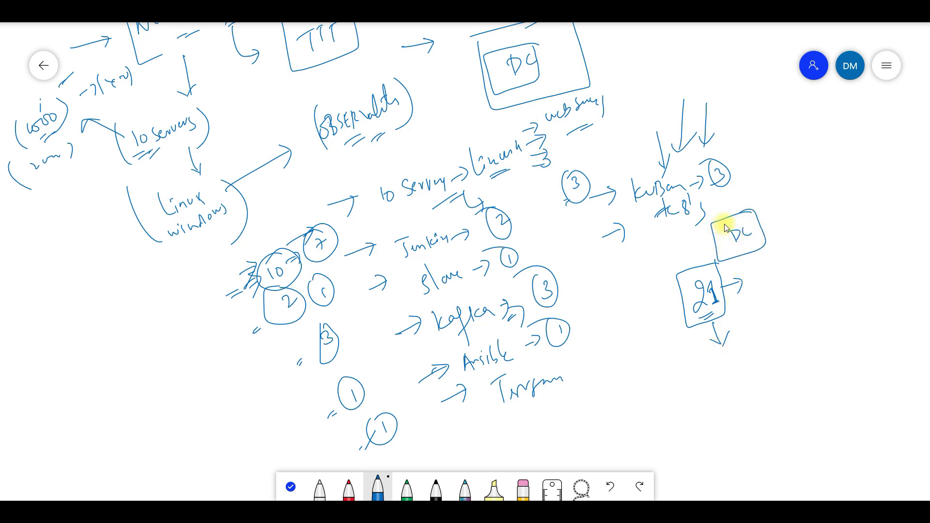
pyautogui.moveTo(728, 223)
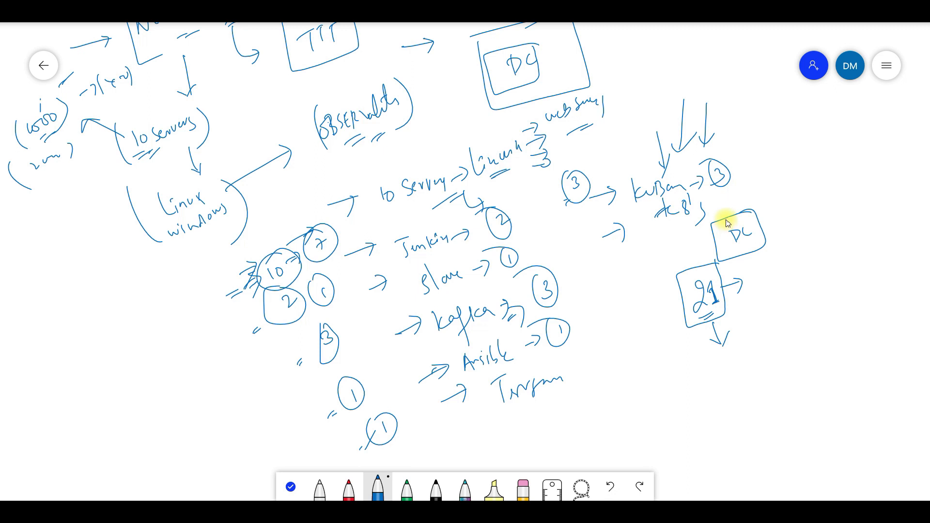
pyautogui.moveTo(701, 264)
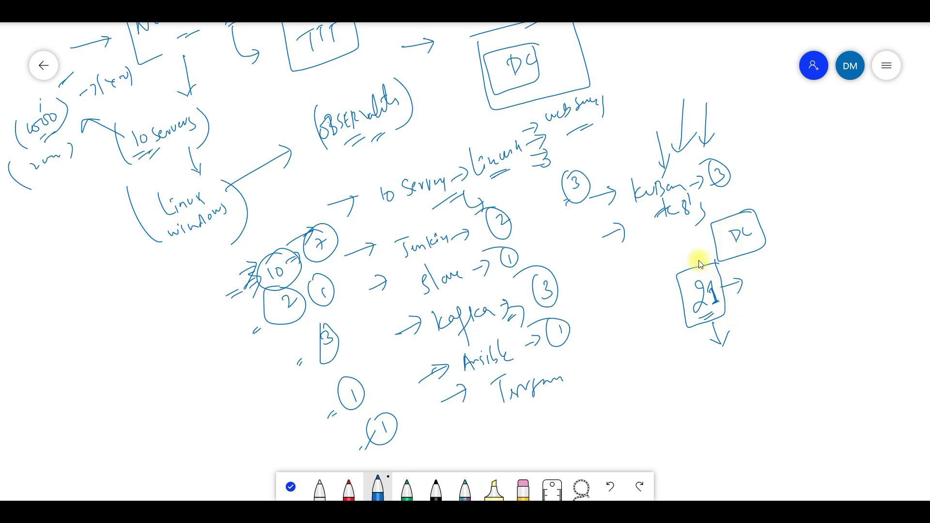
pyautogui.moveTo(629, 272); pyautogui.dragTo(647, 279)
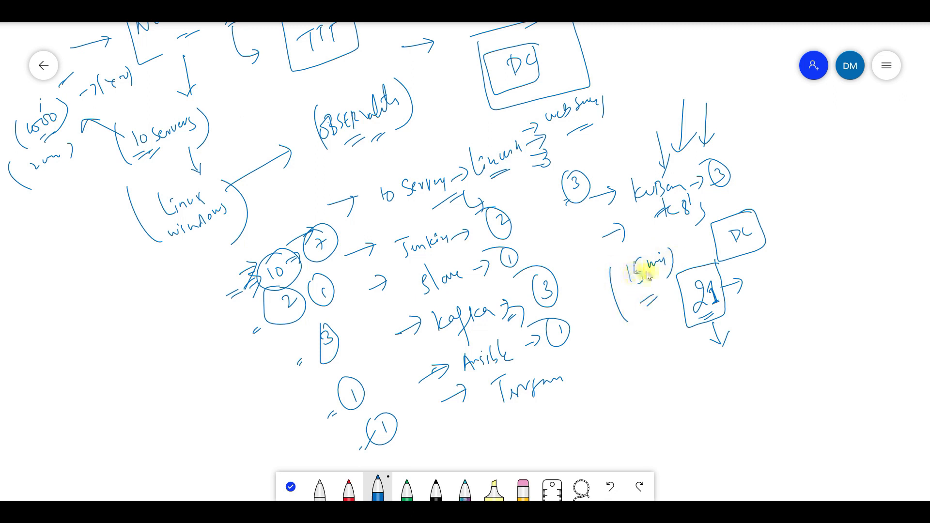
pyautogui.moveTo(650, 282); pyautogui.dragTo(658, 330)
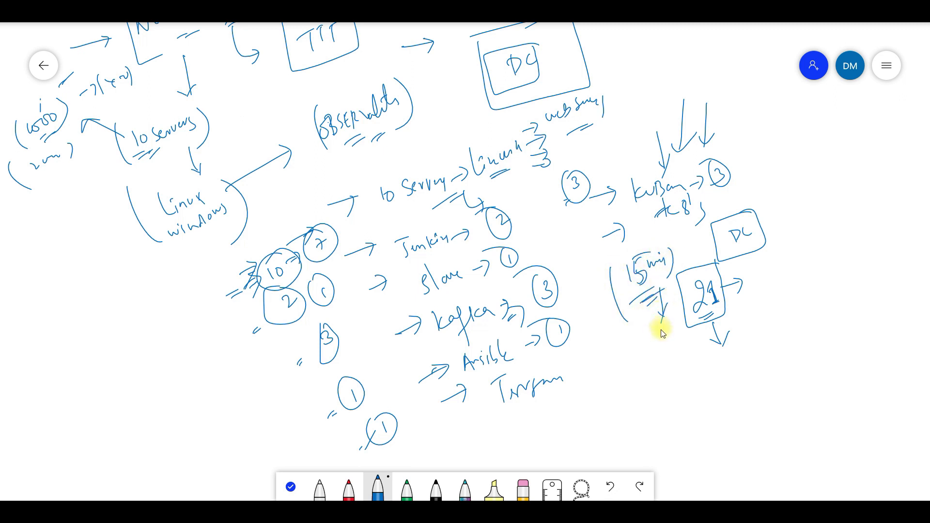
pyautogui.moveTo(206, 378)
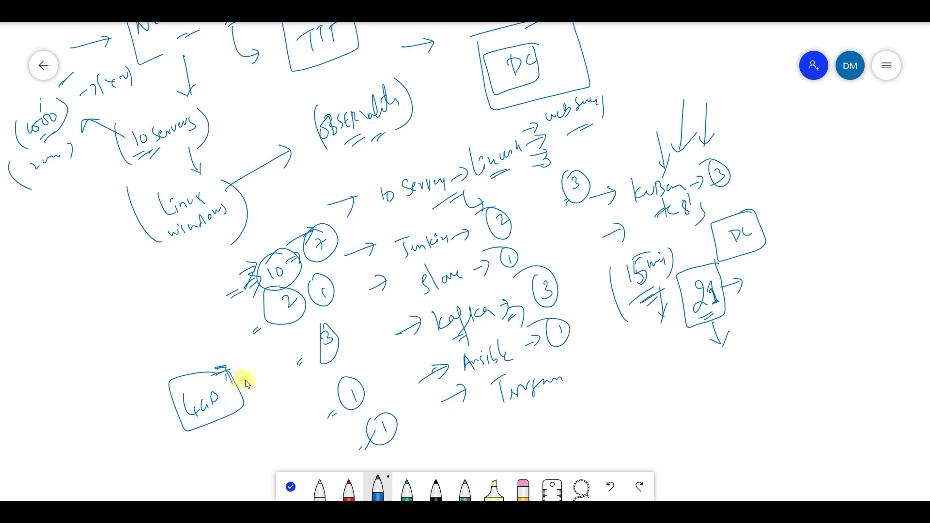
# Add a circled 2GB by the 10 circle, 4GB arrowing to circled 12, and a circled 7
pyautogui.moveTo(231, 374); pyautogui.dragTo(255, 380)
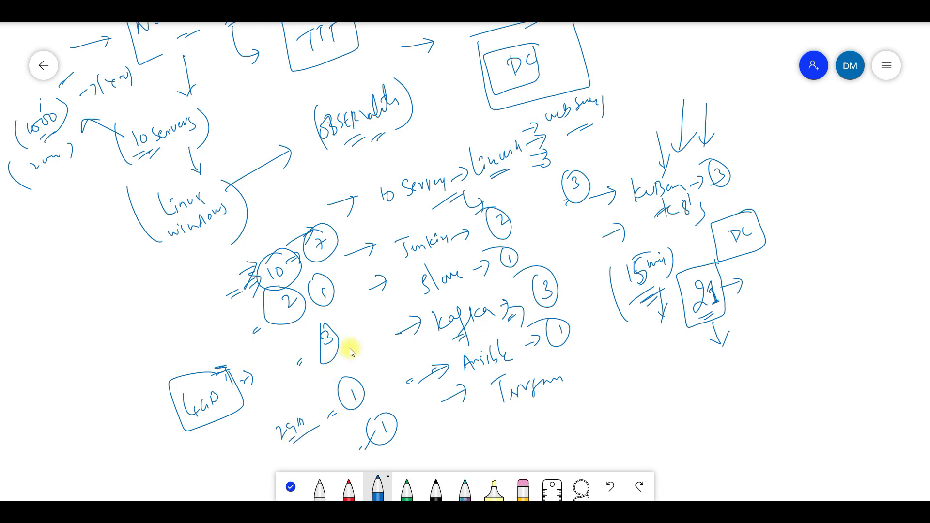
pyautogui.moveTo(231, 341)
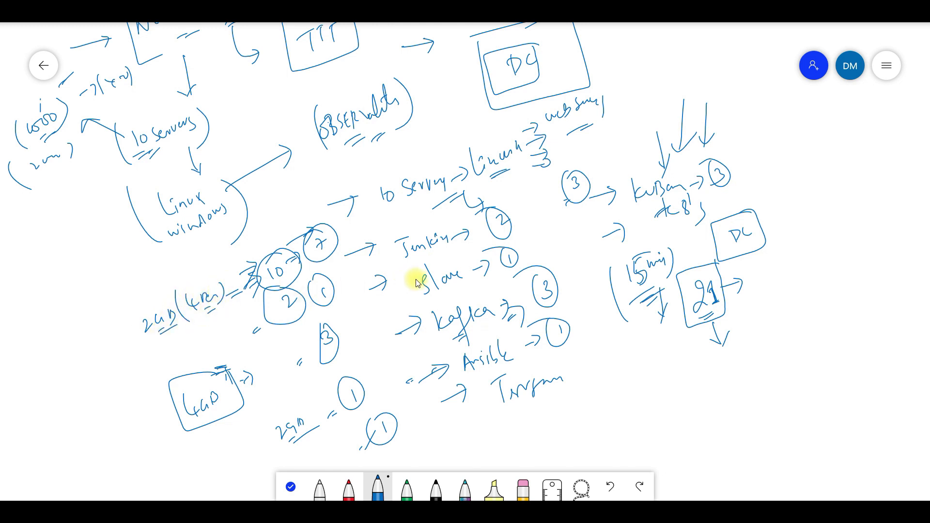
pyautogui.moveTo(190, 330); pyautogui.dragTo(244, 341)
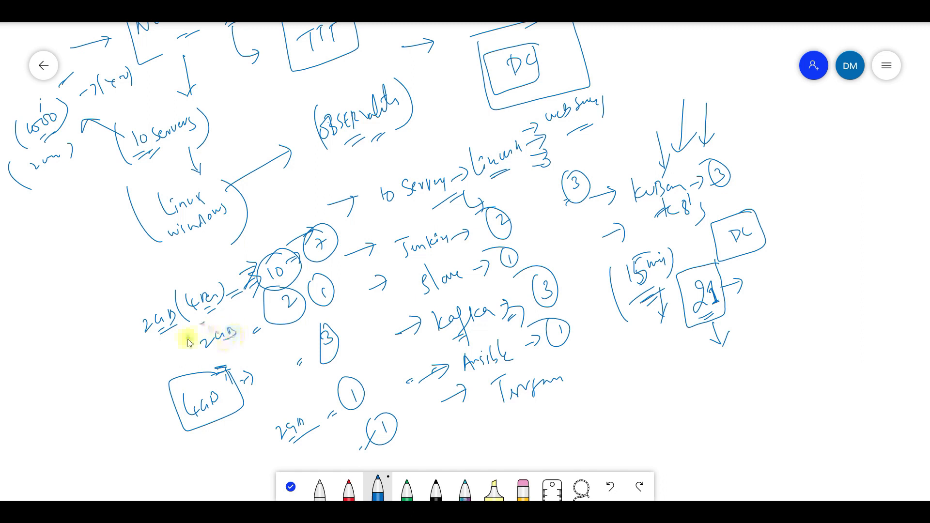
pyautogui.moveTo(187, 332); pyautogui.dragTo(264, 330)
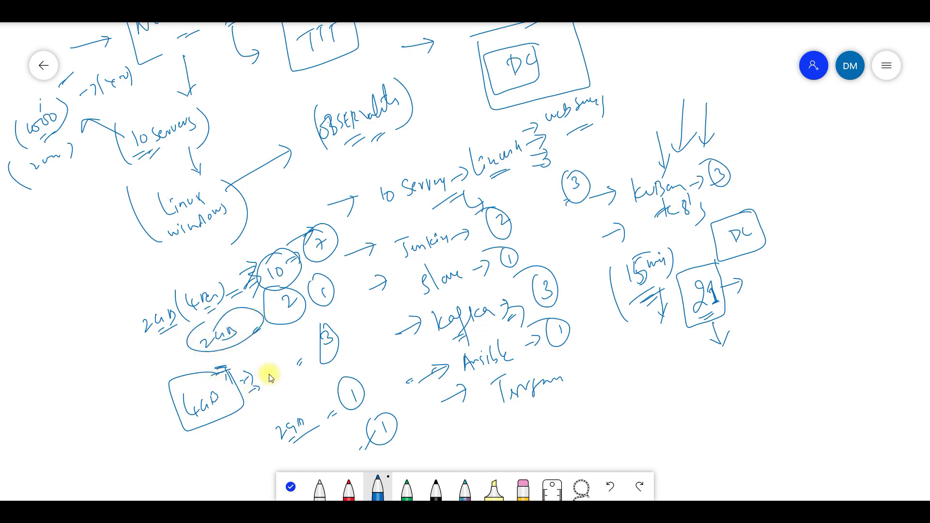
pyautogui.moveTo(264, 377); pyautogui.dragTo(282, 377)
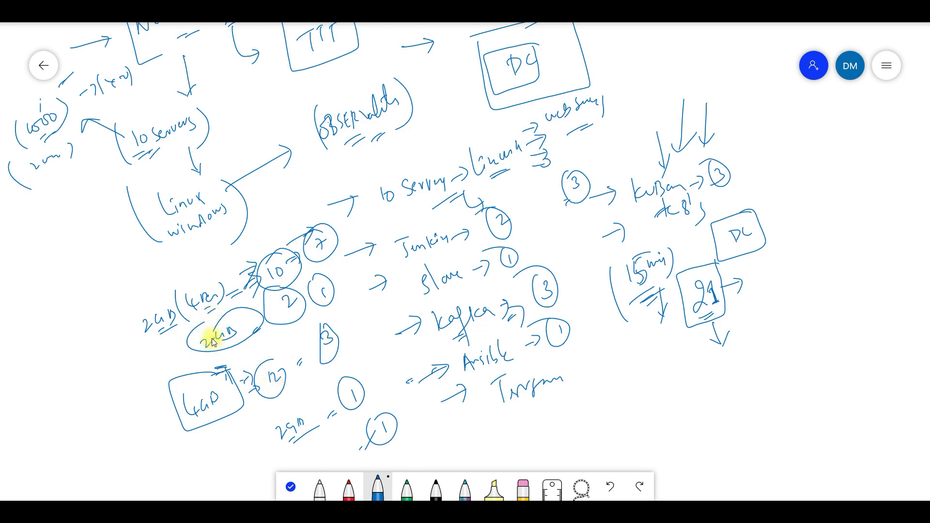
pyautogui.moveTo(425, 251)
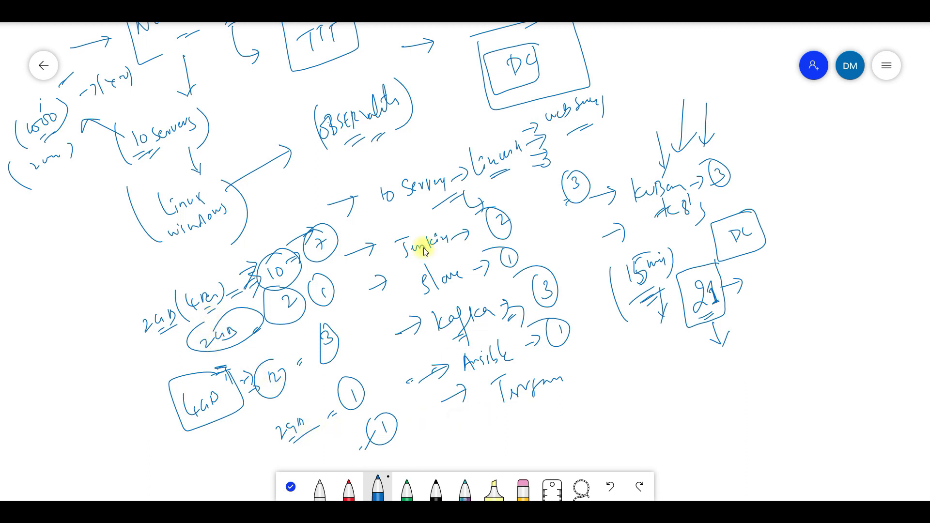
pyautogui.moveTo(281, 204)
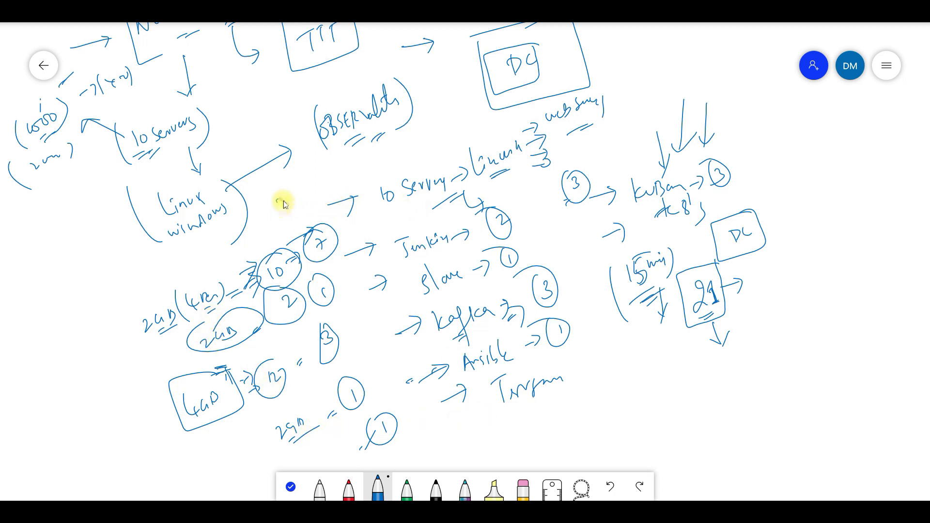
pyautogui.moveTo(273, 214); pyautogui.dragTo(308, 196)
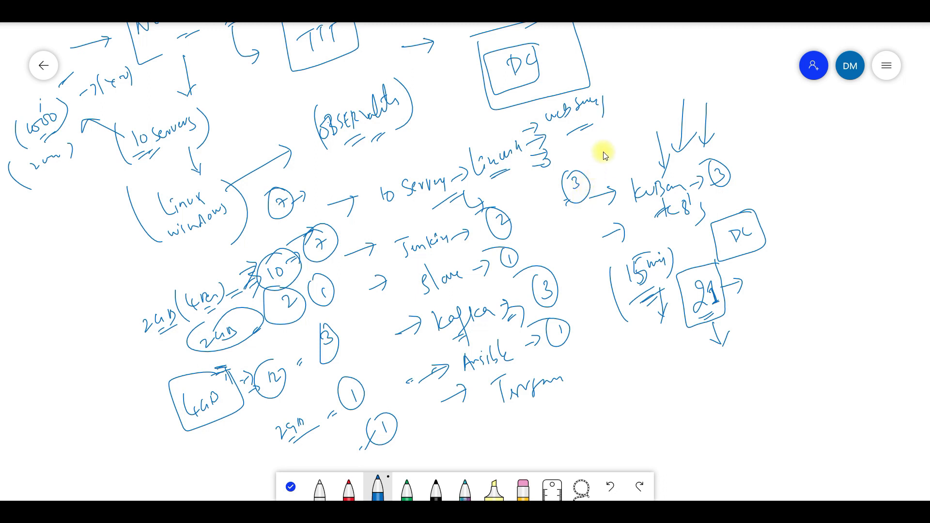
# Draw a circled 6 beside the circled 3 that feeds into Kubernetes
pyautogui.moveTo(593, 149); pyautogui.dragTo(617, 169)
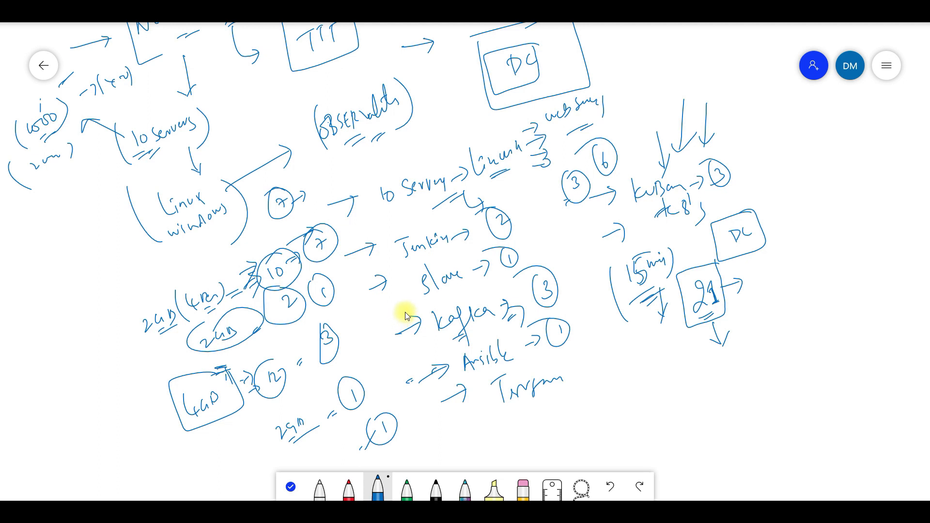
pyautogui.moveTo(510, 382)
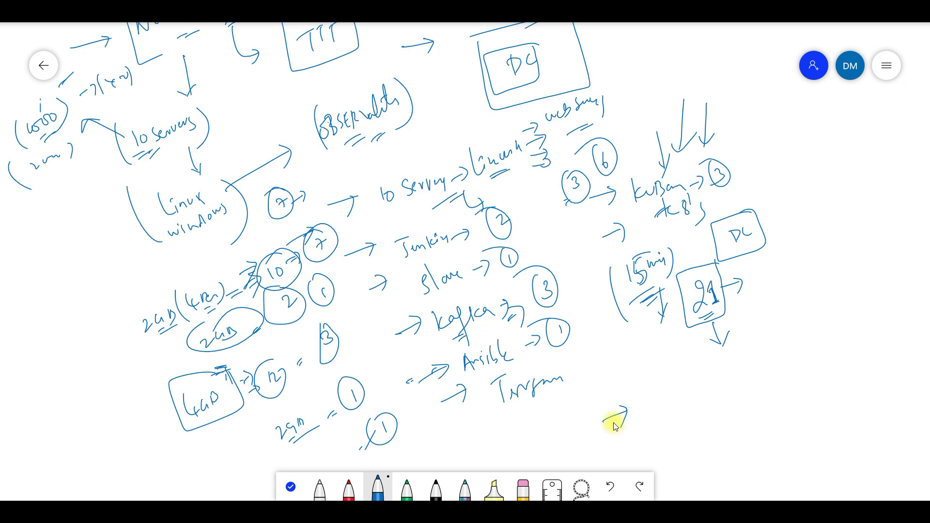
pyautogui.moveTo(615, 422)
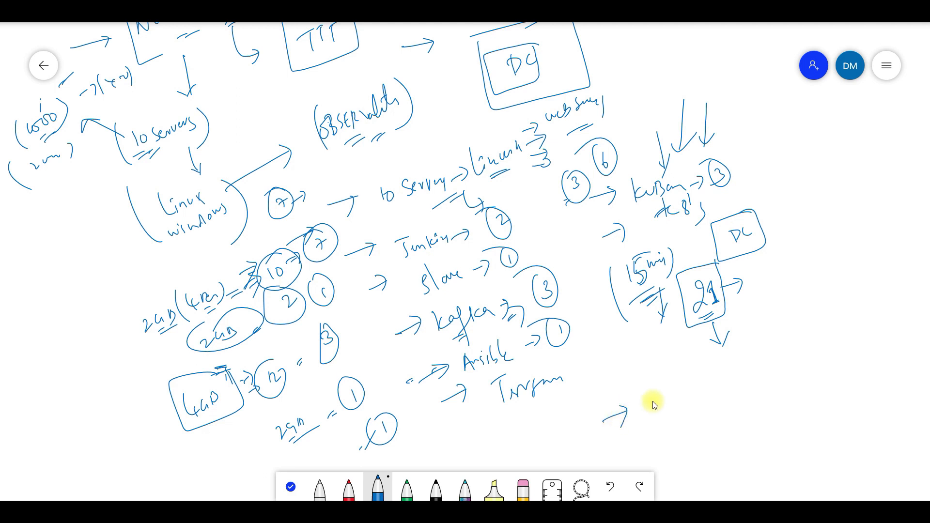
pyautogui.moveTo(652, 410)
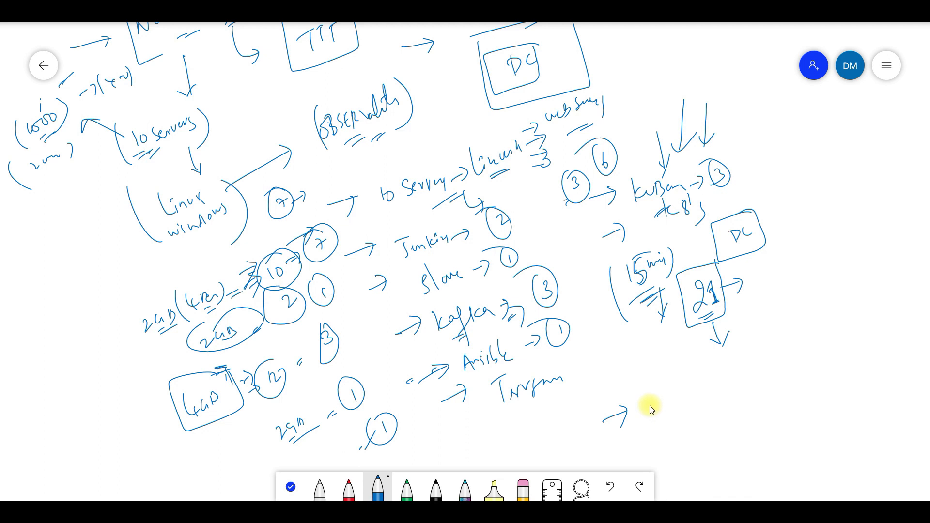
pyautogui.moveTo(653, 412)
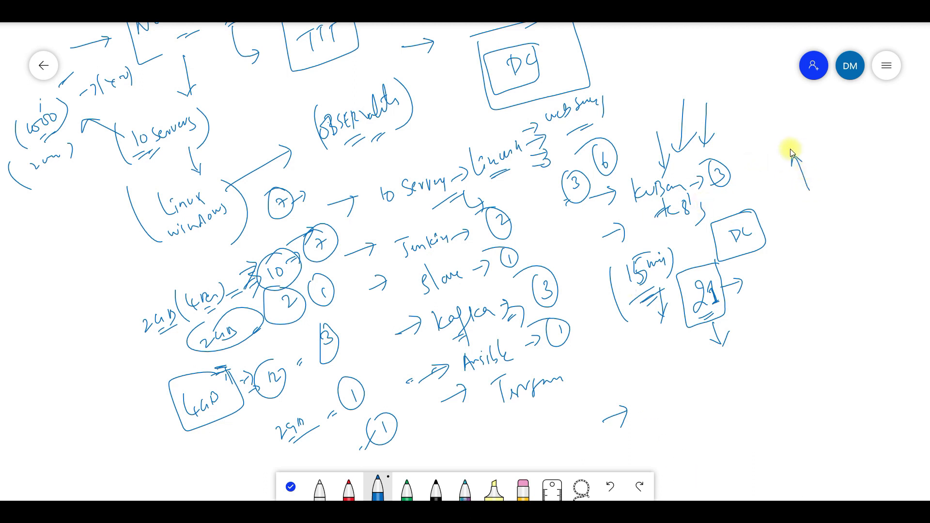
# Write a circled 10 at the top right with a circled 5 beneath it
pyautogui.moveTo(766, 119); pyautogui.dragTo(795, 119)
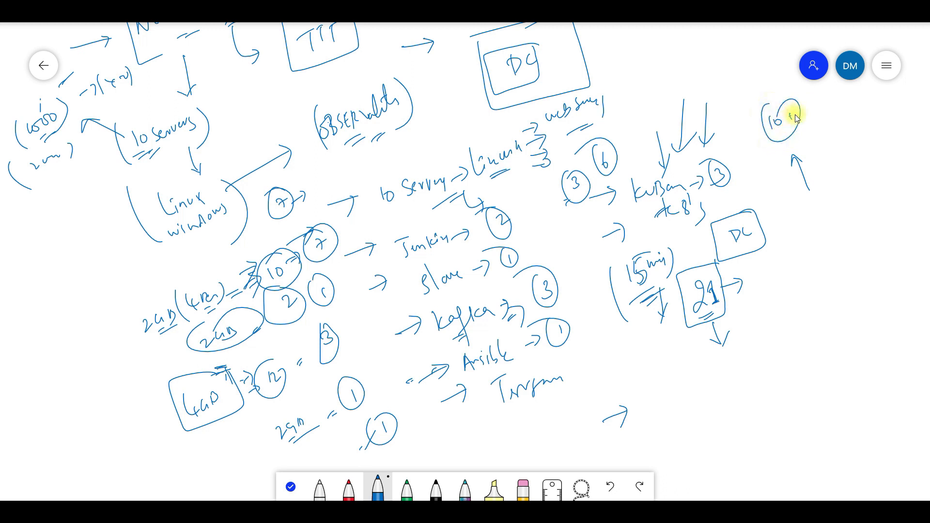
pyautogui.moveTo(792, 125); pyautogui.dragTo(795, 148)
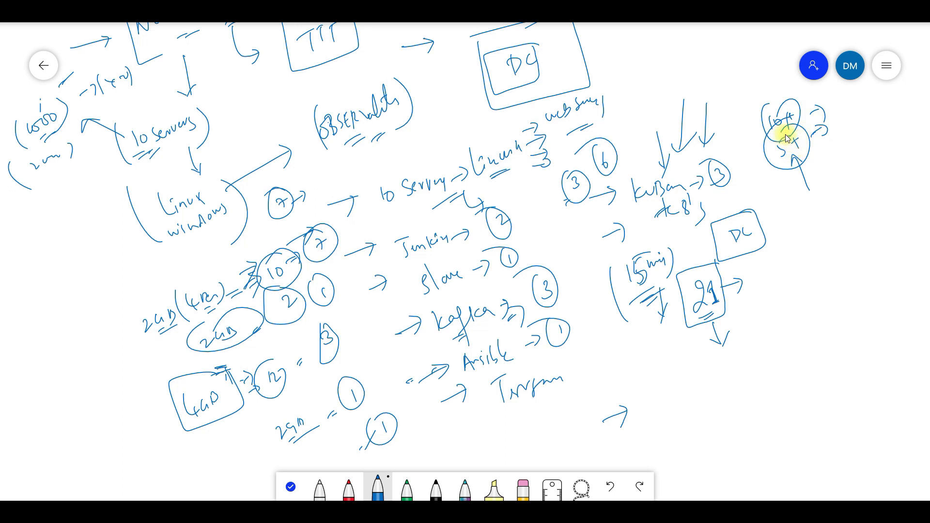
pyautogui.moveTo(723, 148)
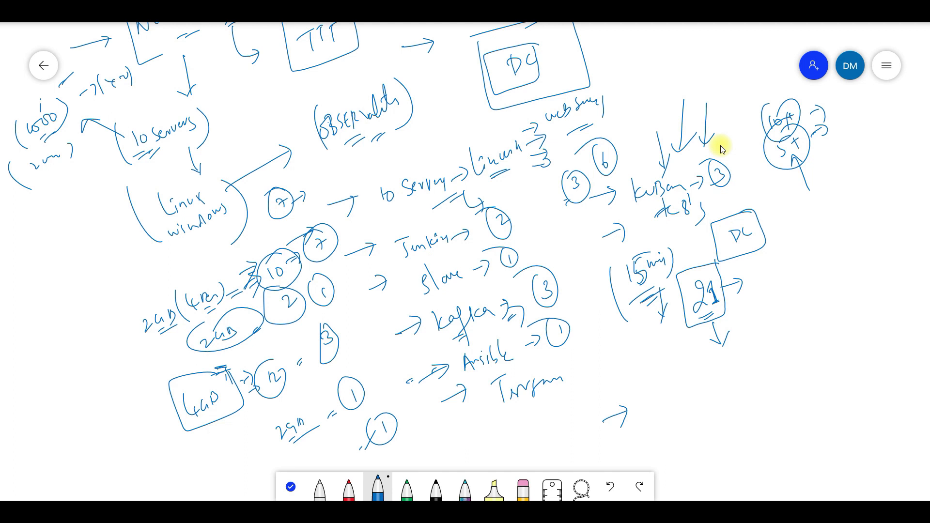
pyautogui.moveTo(706, 159)
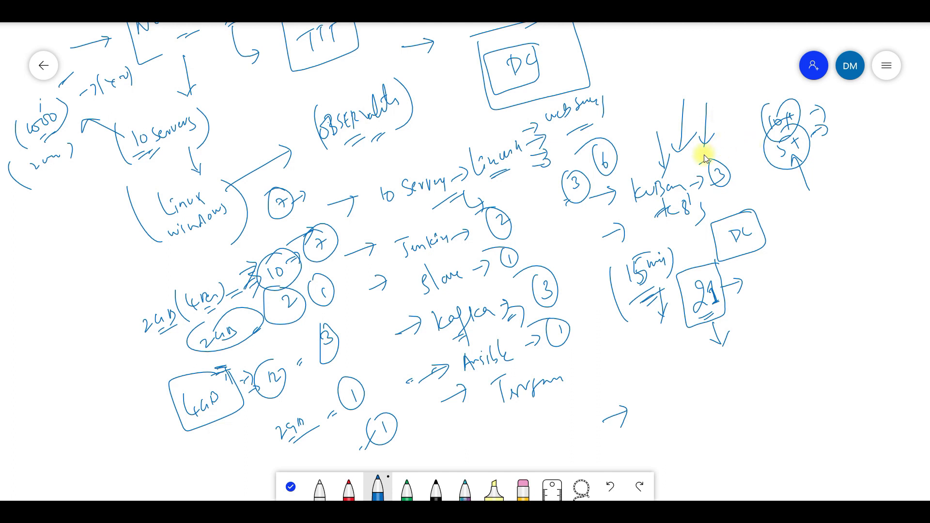
pyautogui.moveTo(865, 384)
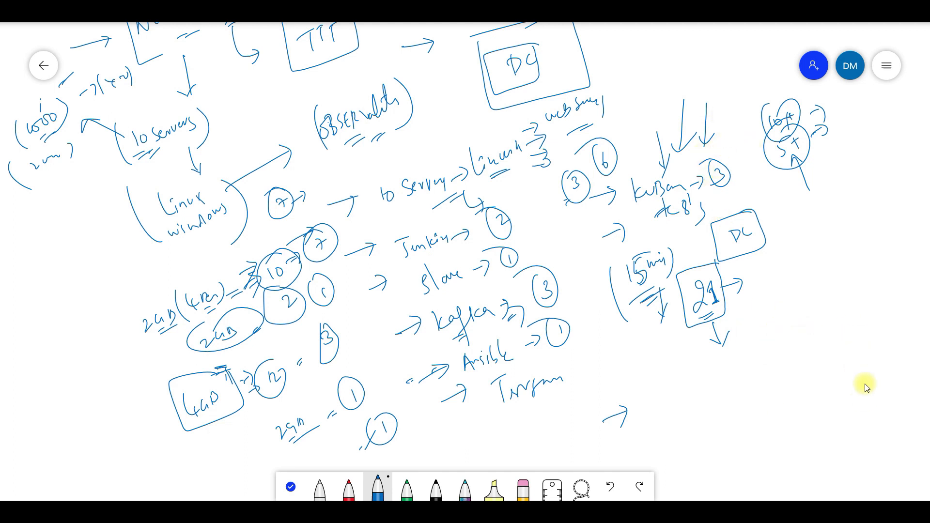